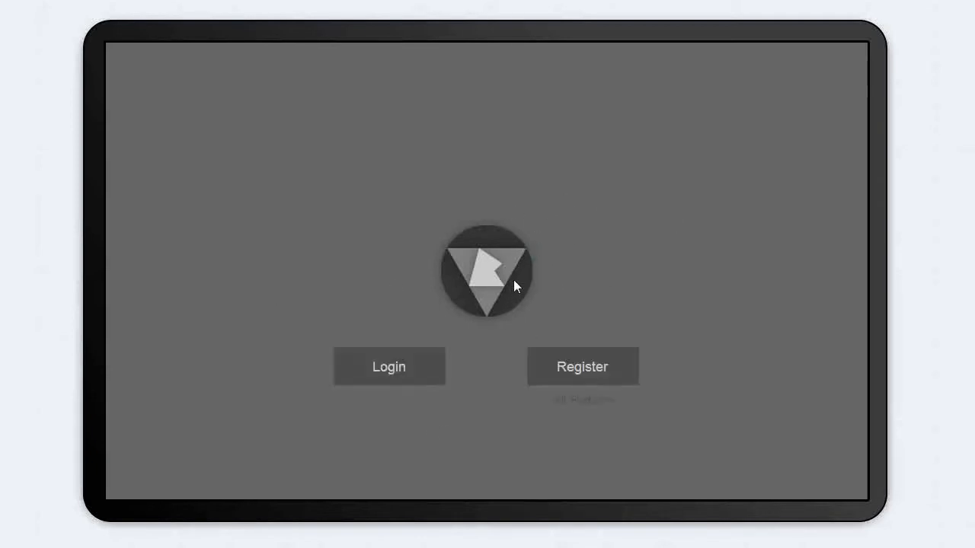
# - Log in through the splash screen and reach the main menu
pyautogui.click(582, 365)
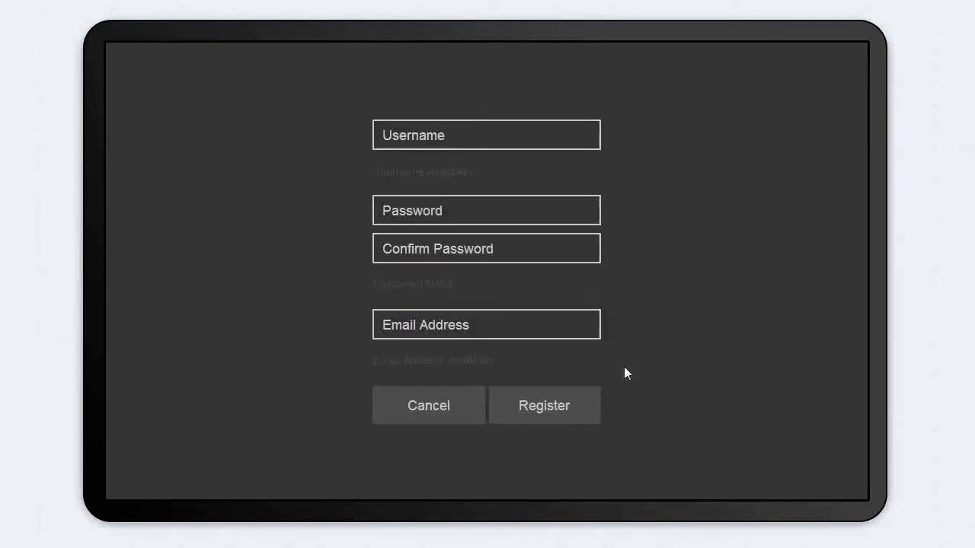
pyautogui.moveTo(460, 414)
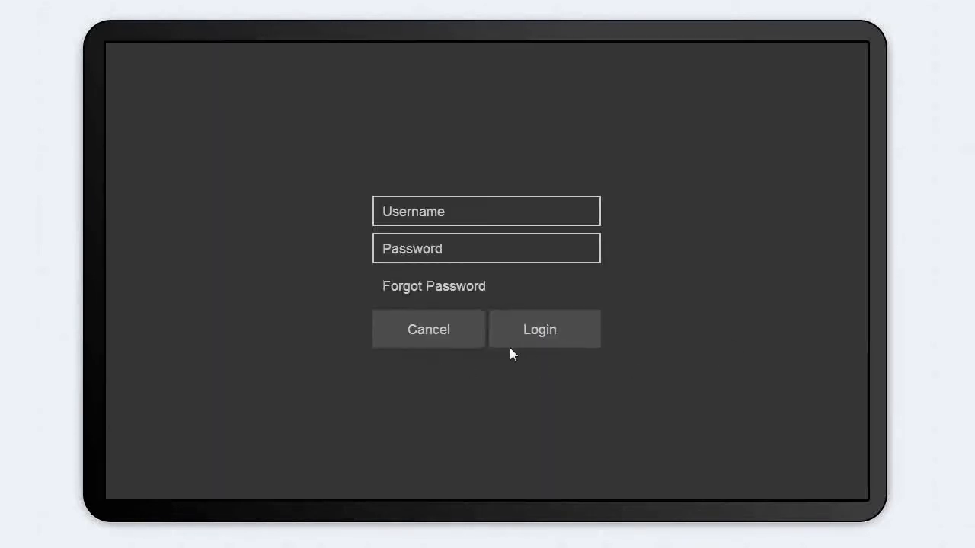
pyautogui.click(544, 329)
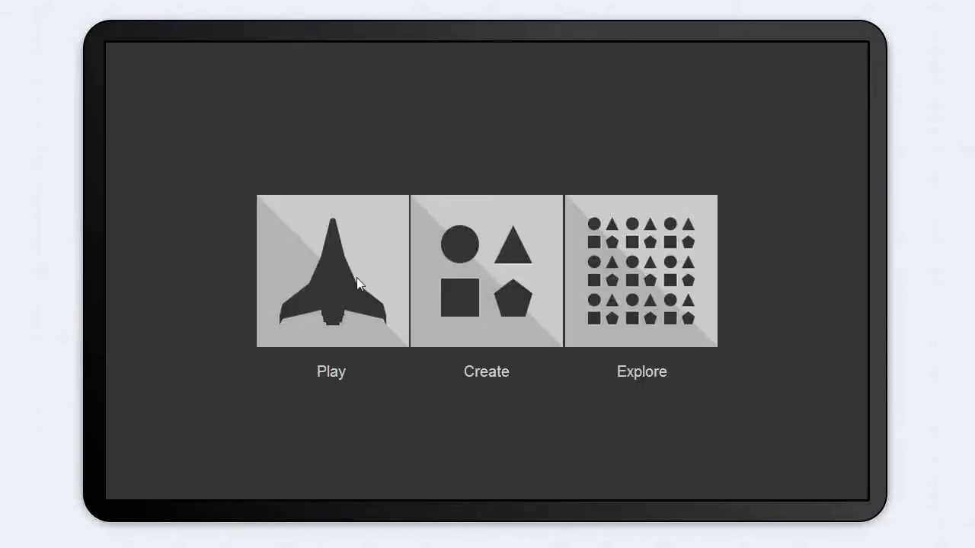
pyautogui.moveTo(417, 113)
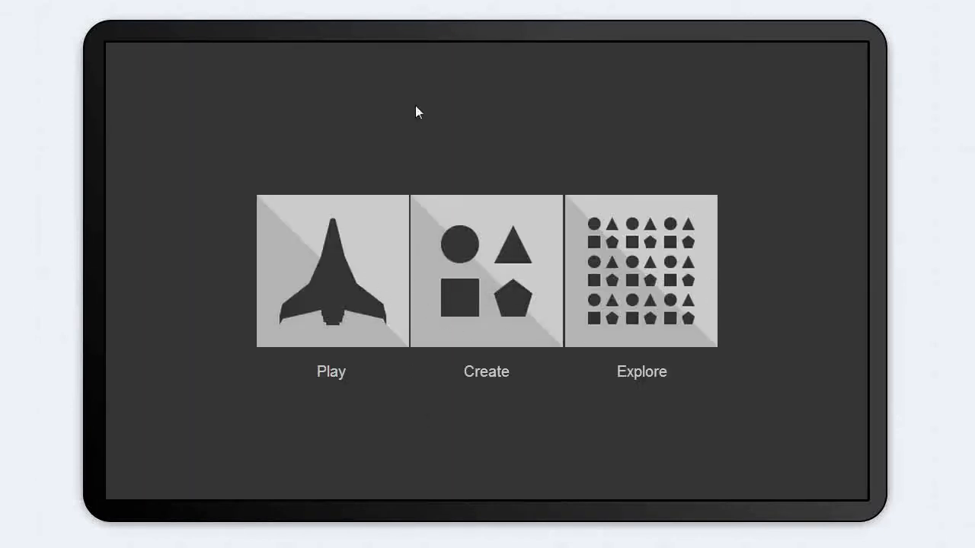
pyautogui.moveTo(326, 277)
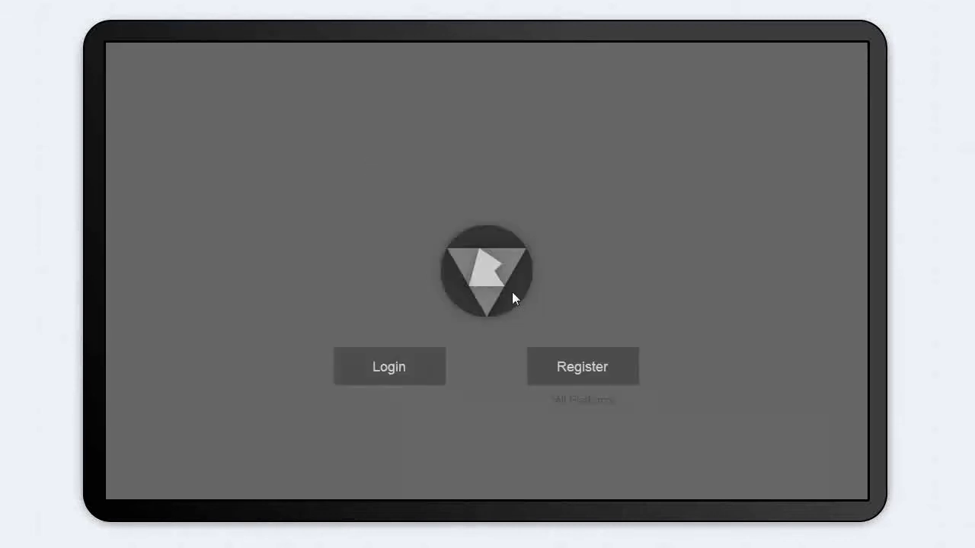
pyautogui.click(389, 365)
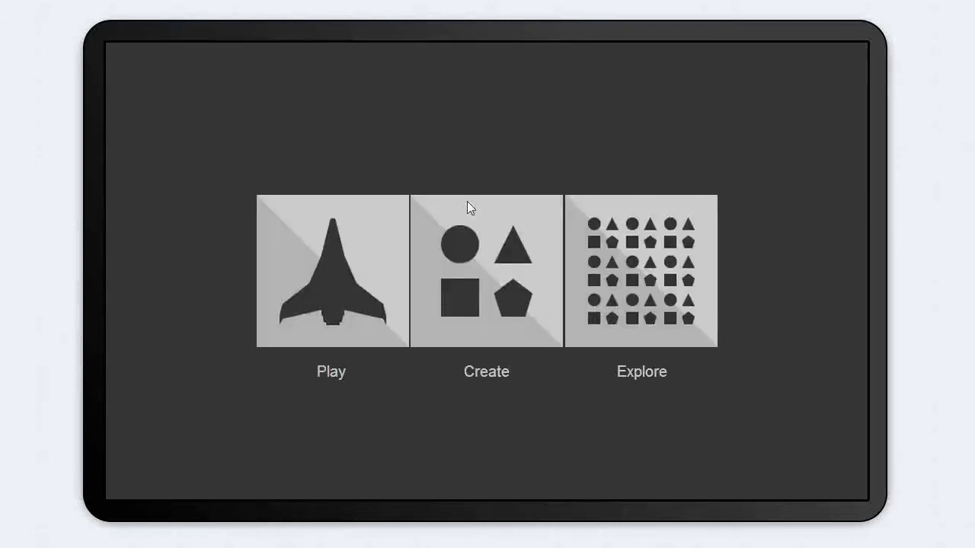
# - Choose Play, then New, bringing up the level browser with Space Challenge's details
pyautogui.click(331, 271)
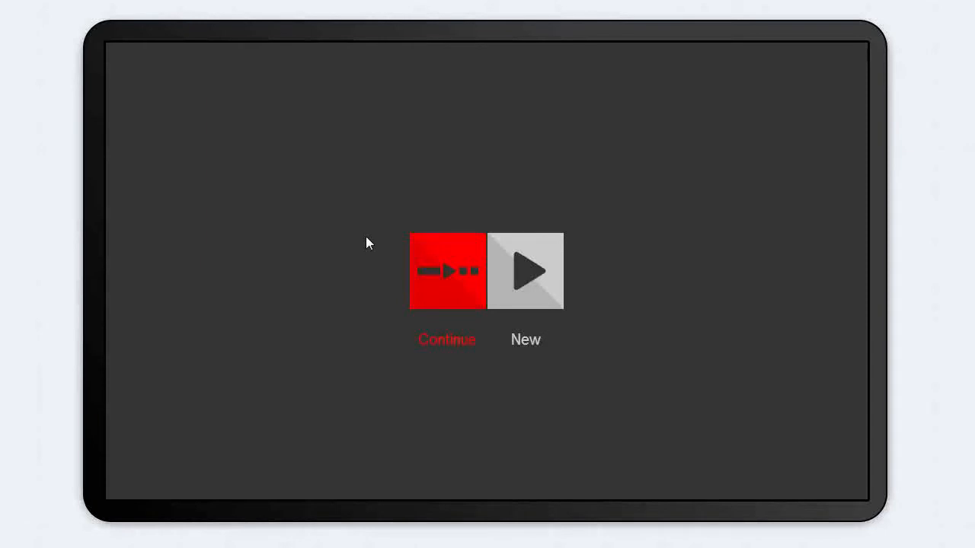
pyautogui.click(448, 271)
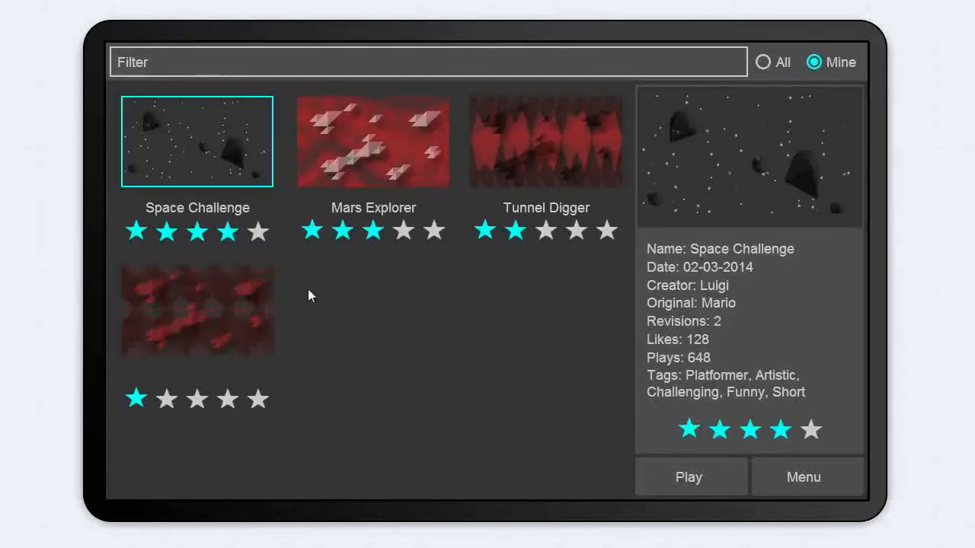
pyautogui.moveTo(466, 451)
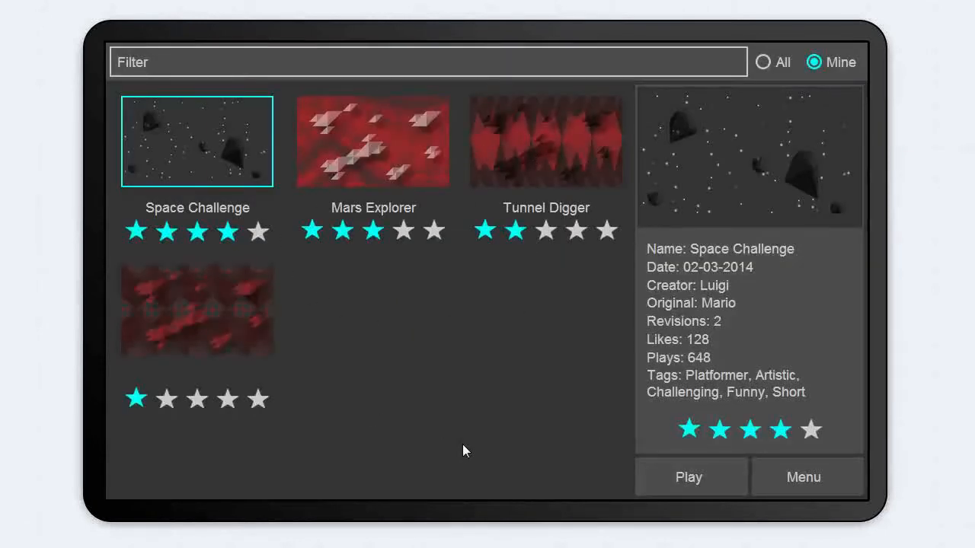
pyautogui.moveTo(371, 153)
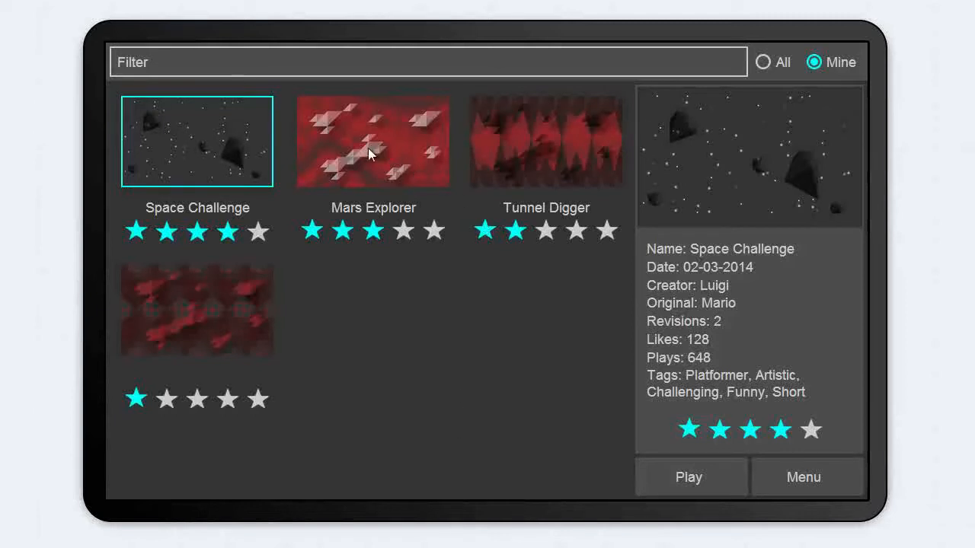
pyautogui.moveTo(556, 382)
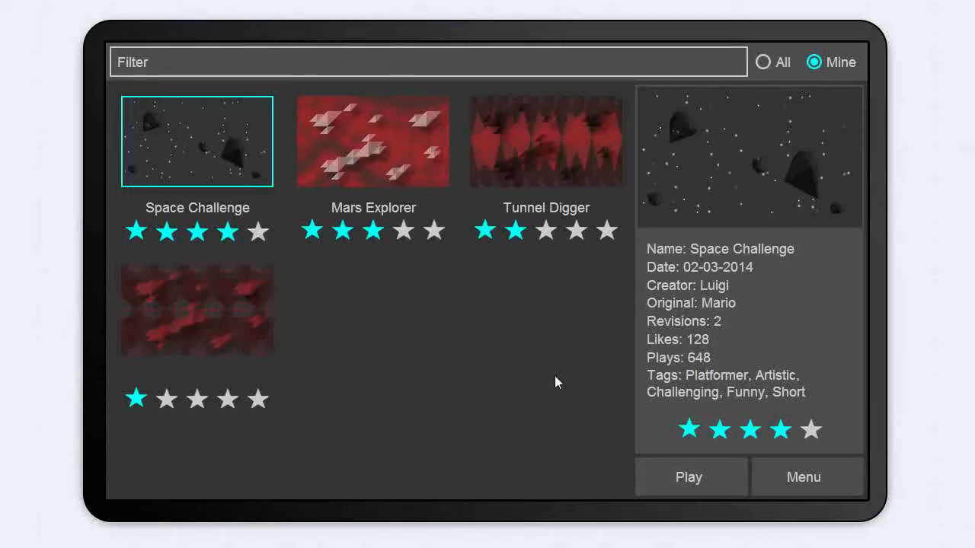
pyautogui.moveTo(536, 390)
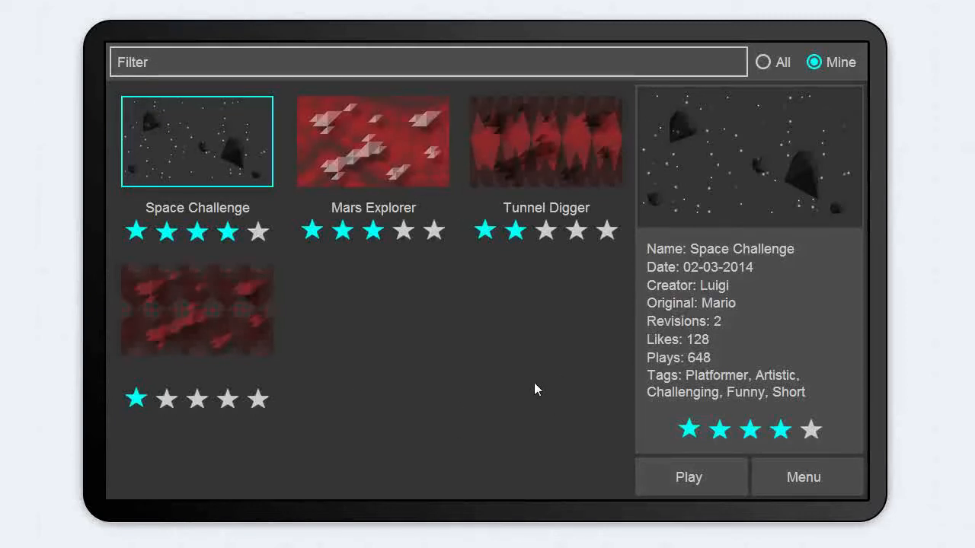
pyautogui.moveTo(533, 384)
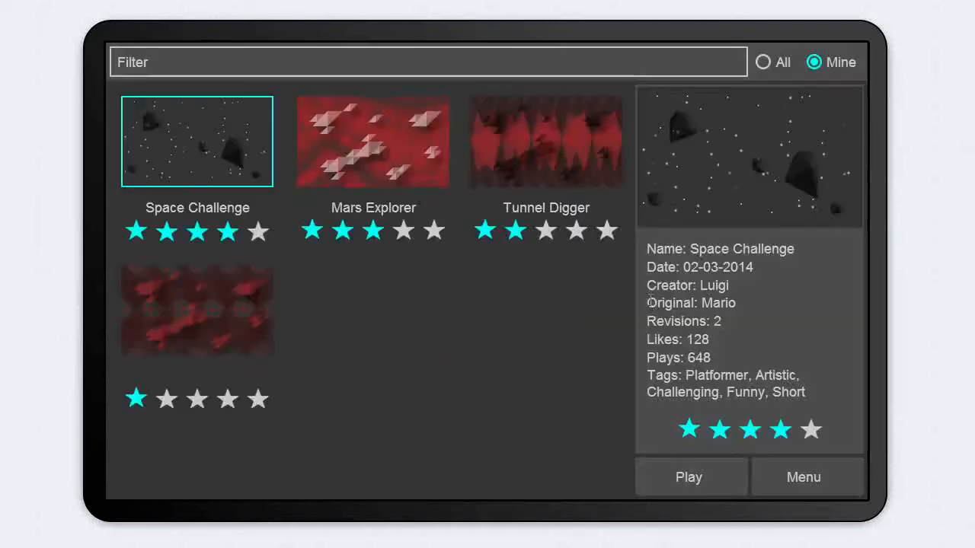
pyautogui.click(688, 477)
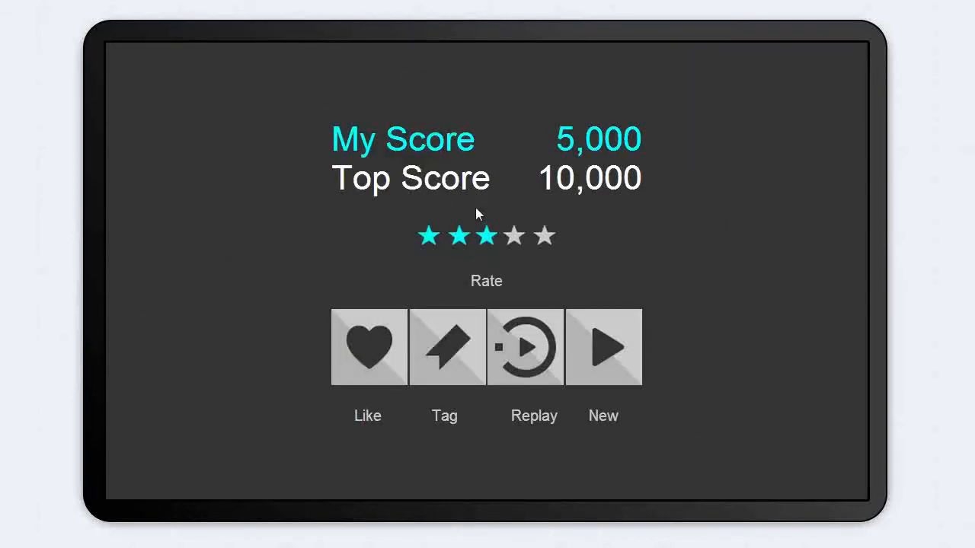
pyautogui.moveTo(472, 393)
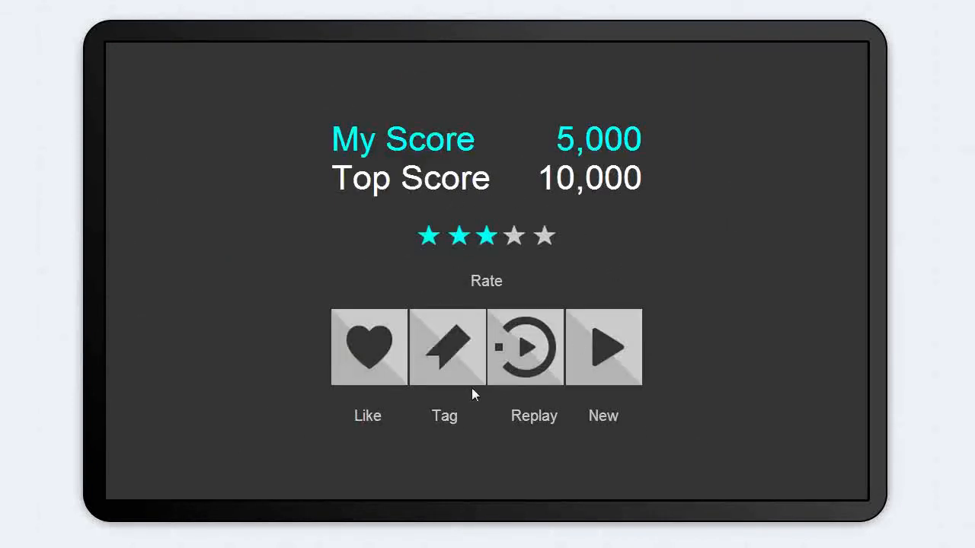
pyautogui.moveTo(449, 365)
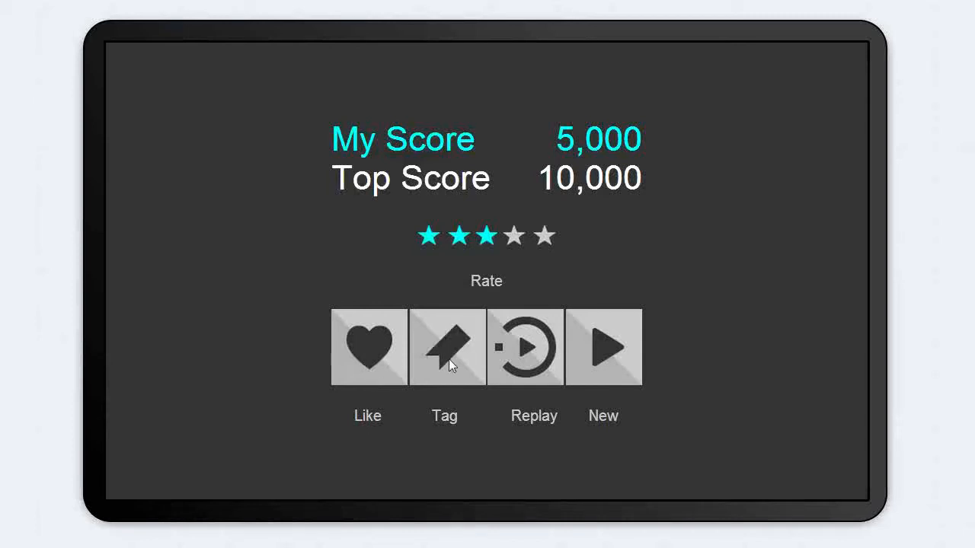
pyautogui.moveTo(646, 405)
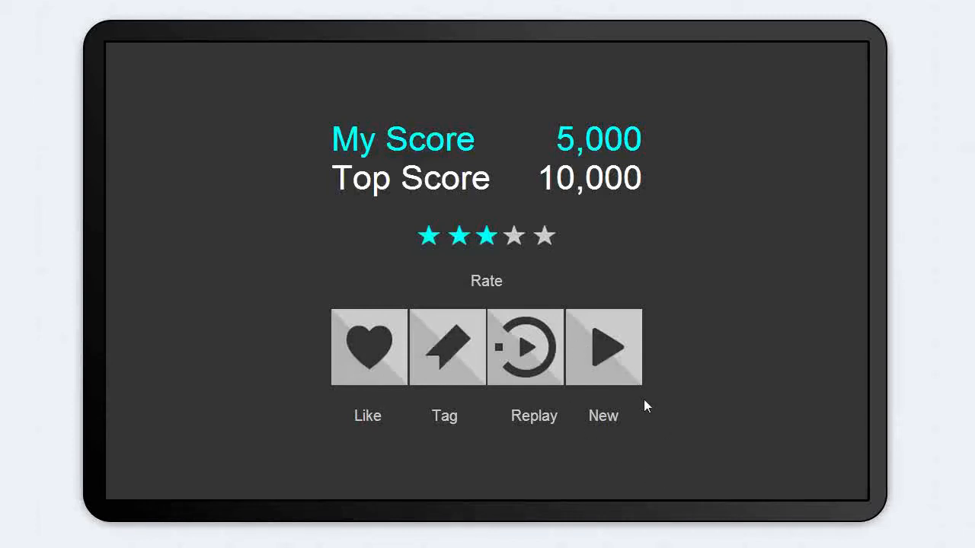
pyautogui.click(603, 348)
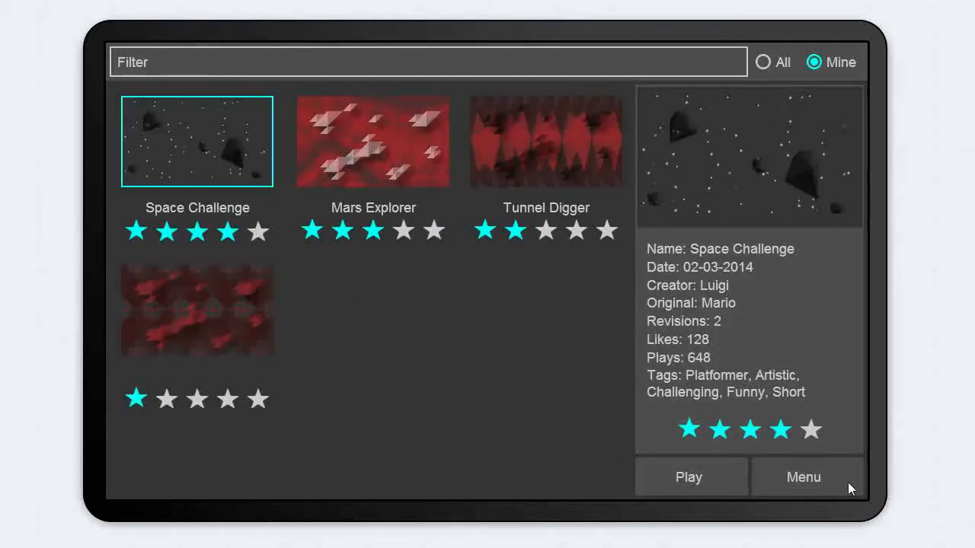
pyautogui.click(803, 476)
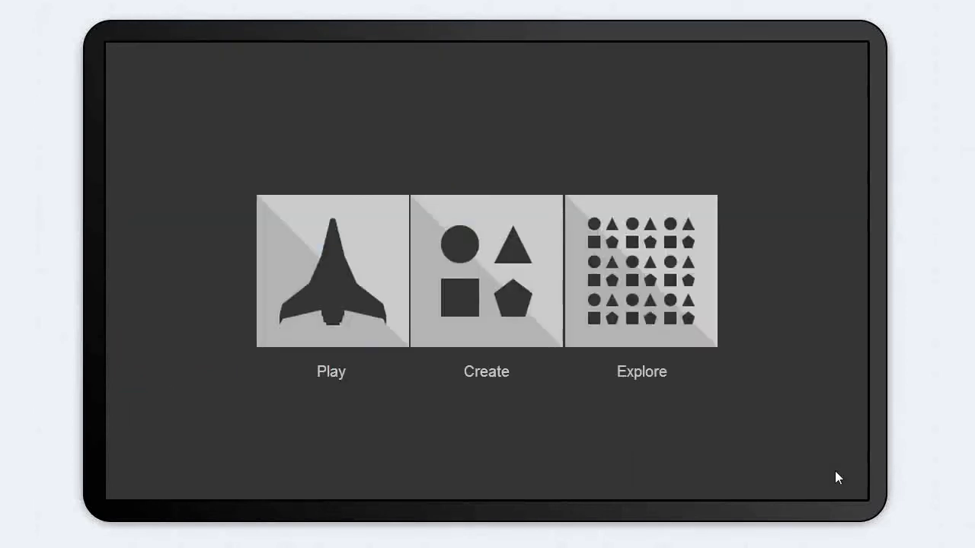
pyautogui.moveTo(688, 444)
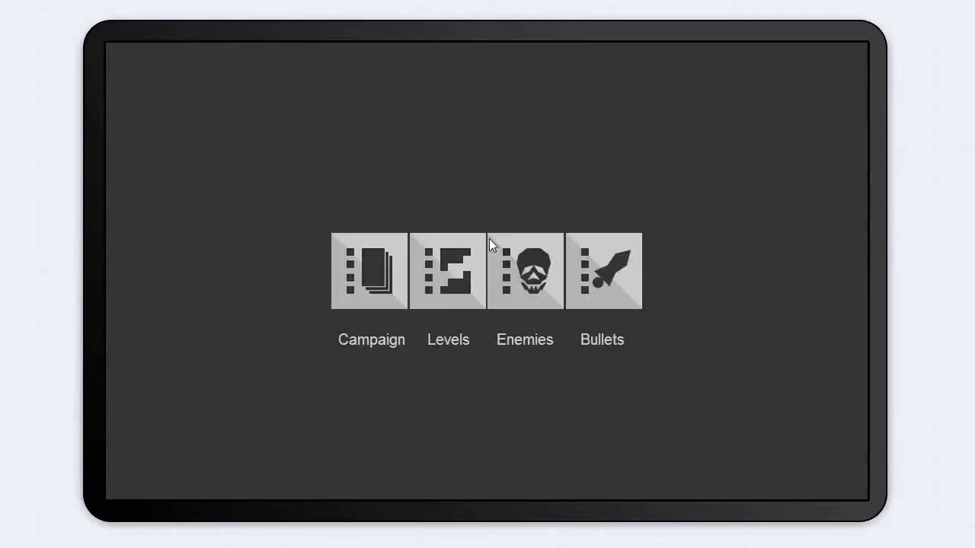
pyautogui.moveTo(402, 274)
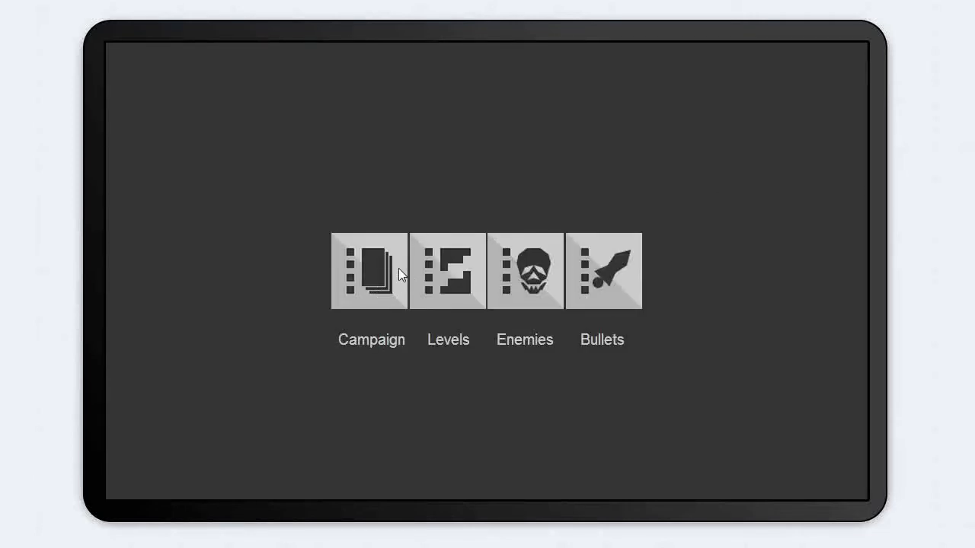
pyautogui.click(447, 271)
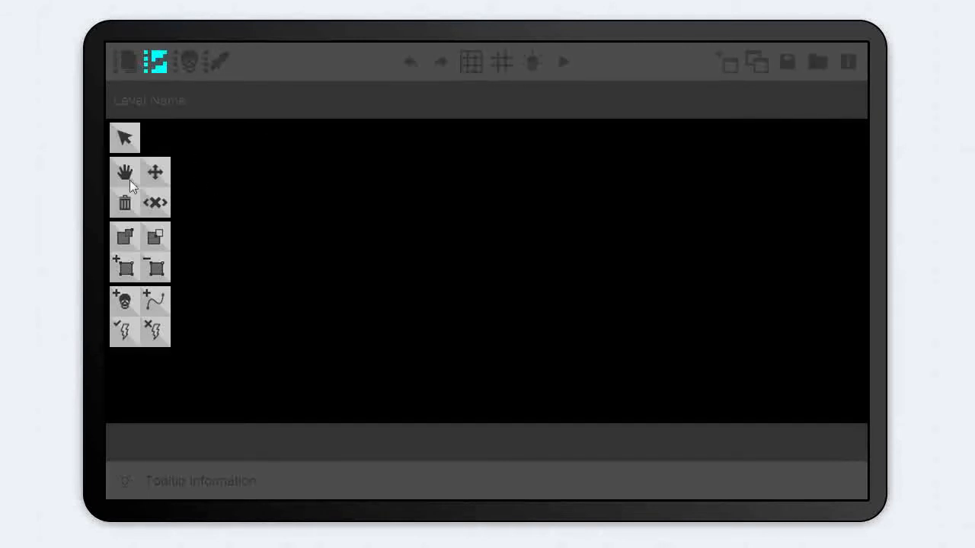
pyautogui.moveTo(196, 412)
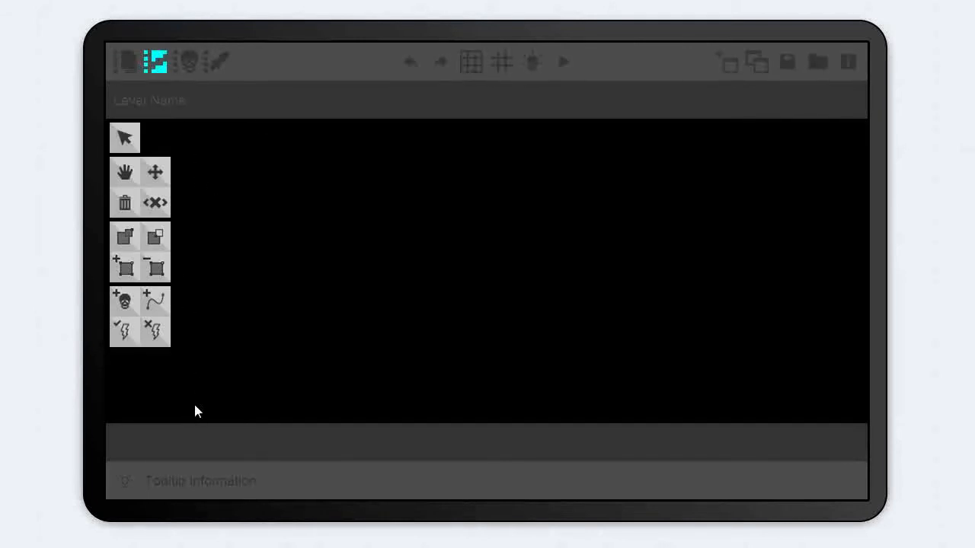
pyautogui.moveTo(354, 448)
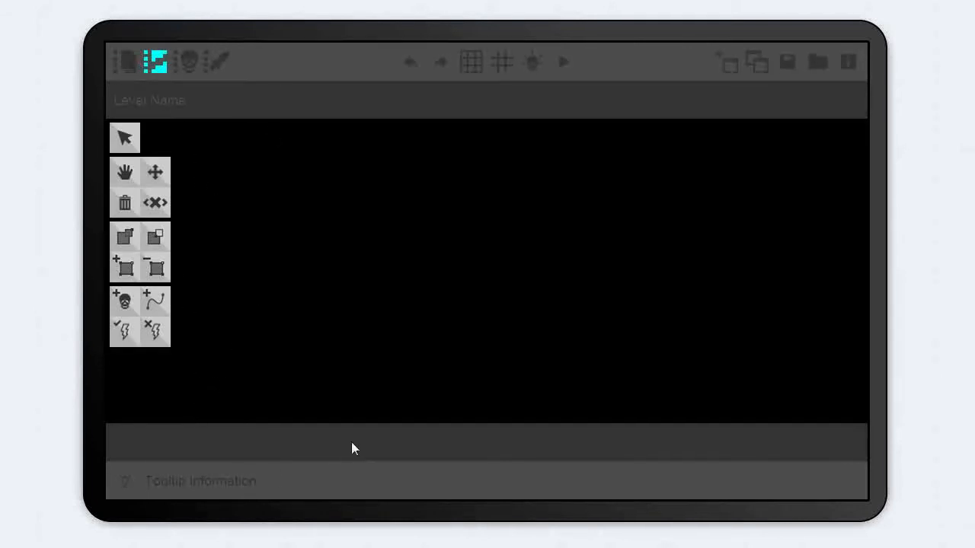
pyautogui.moveTo(190, 125)
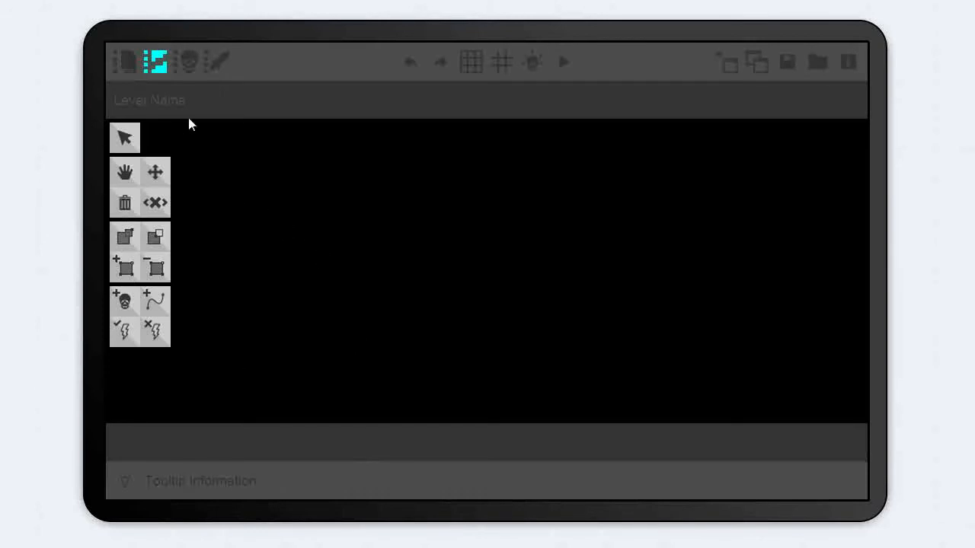
pyautogui.moveTo(226, 408)
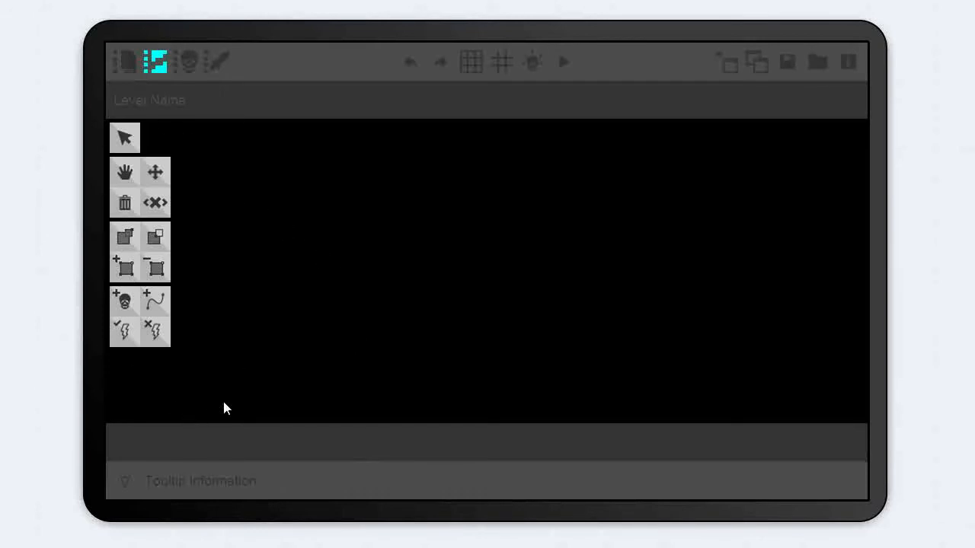
pyautogui.moveTo(511, 85)
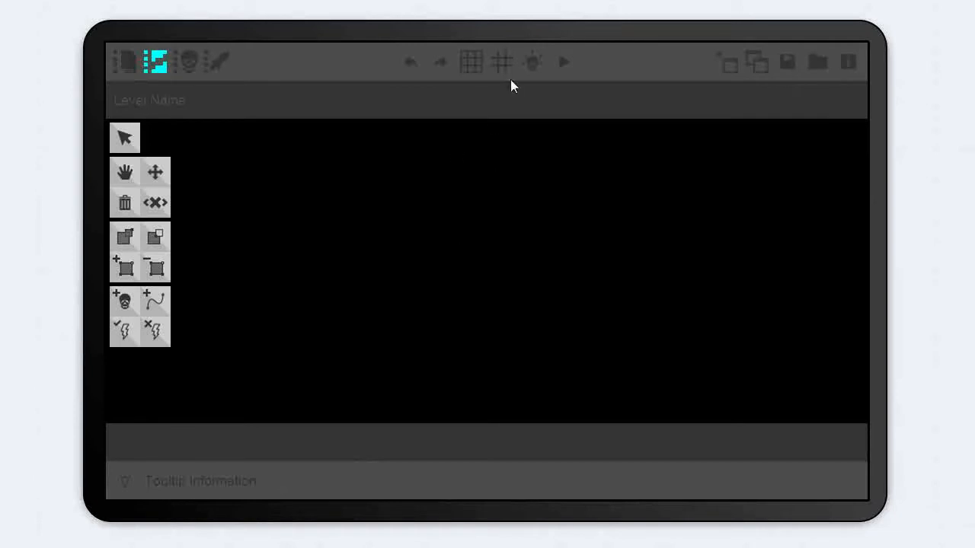
pyautogui.moveTo(474, 135)
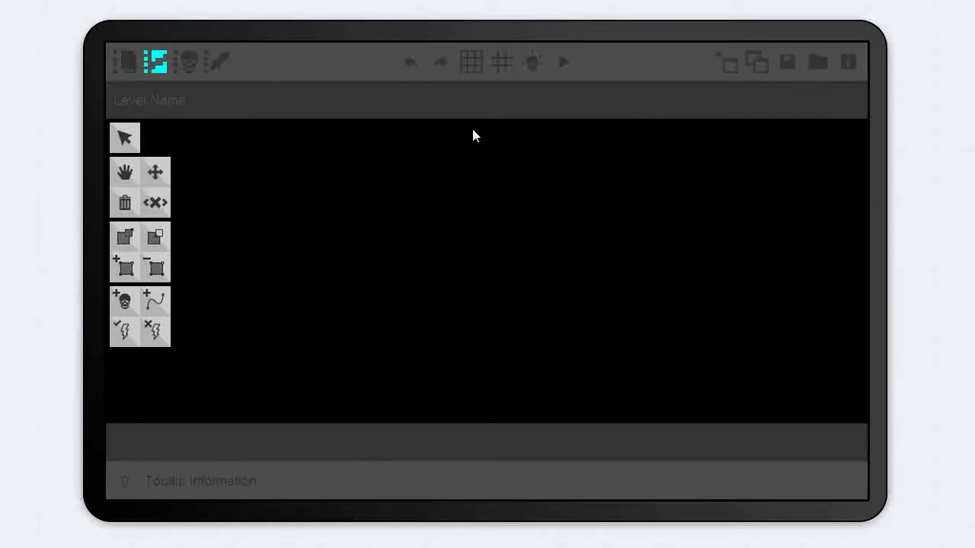
pyautogui.moveTo(417, 280)
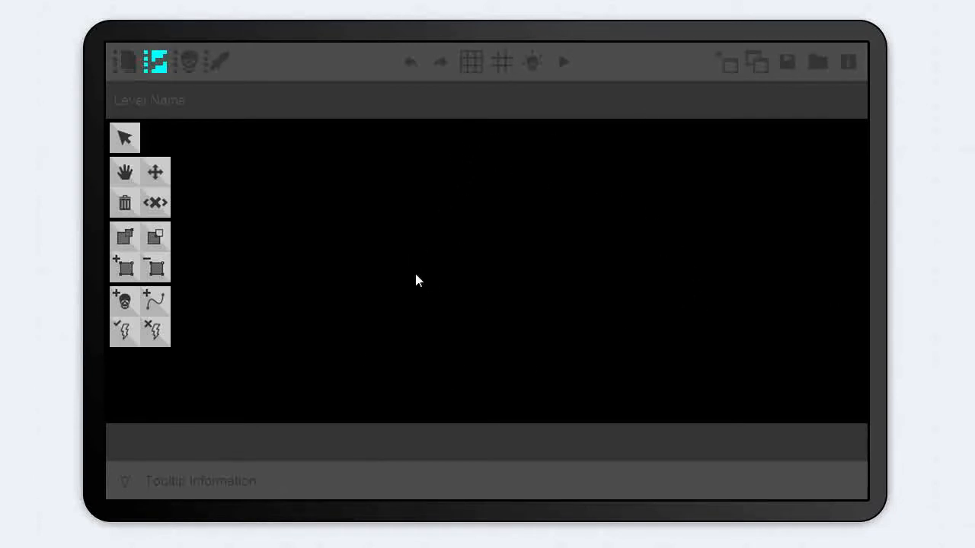
pyautogui.moveTo(373, 271)
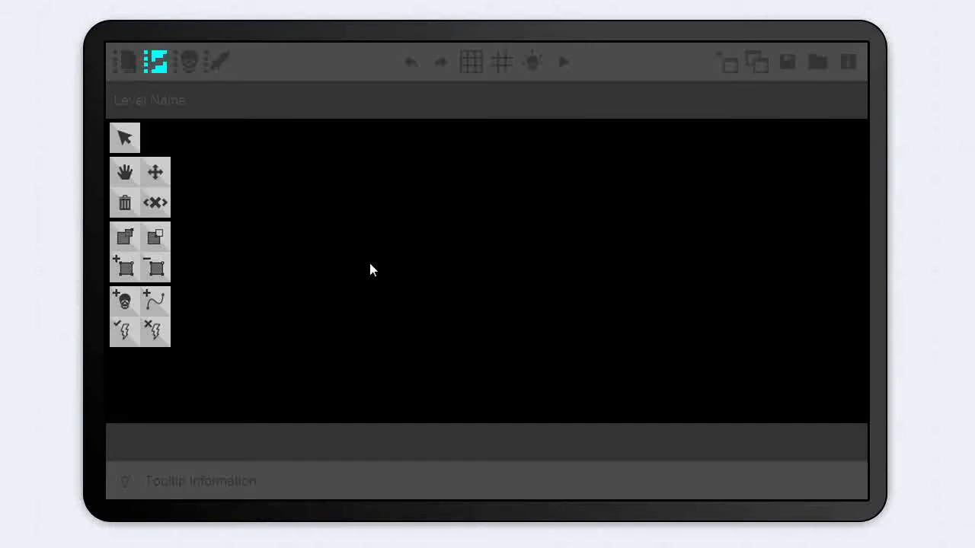
pyautogui.moveTo(389, 165)
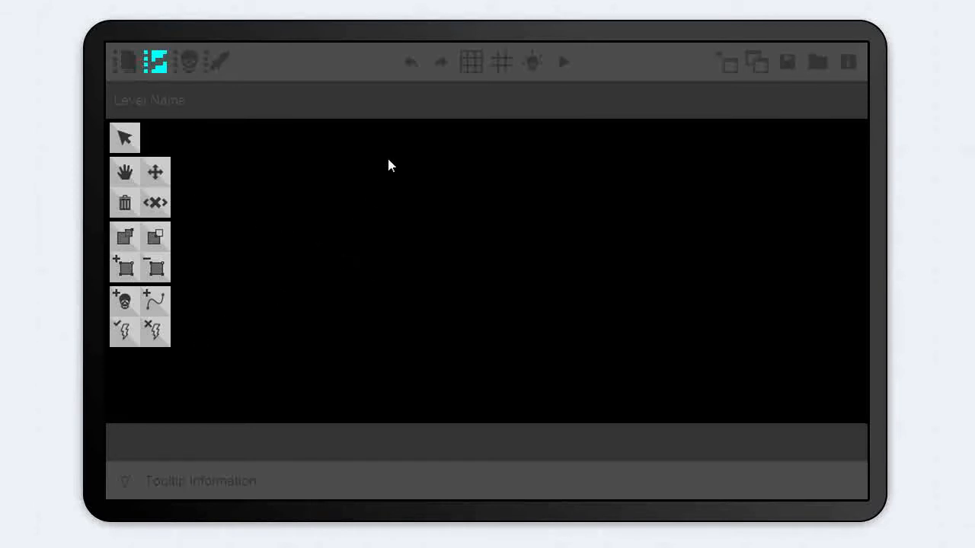
# - Start adding enemies to the level and bring up the enemy editor
pyautogui.click(125, 299)
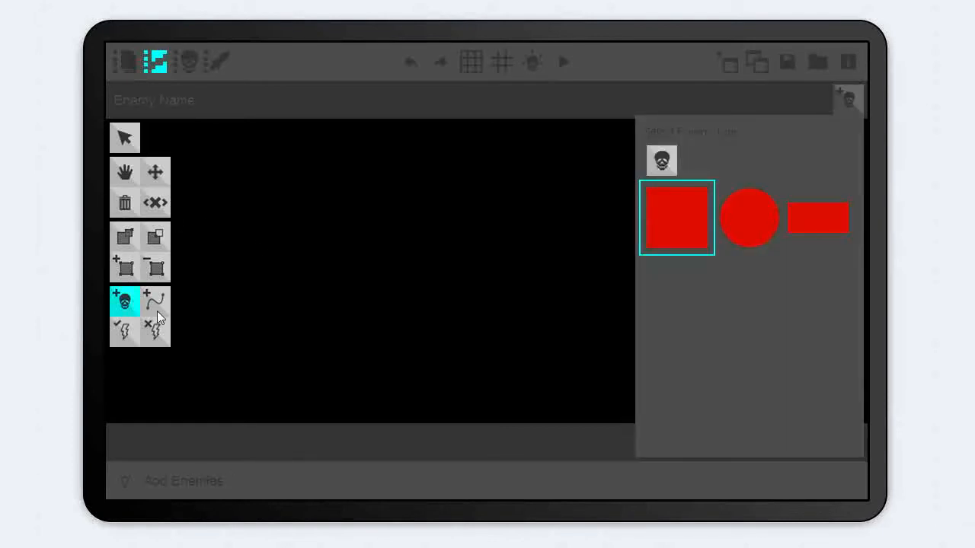
pyautogui.moveTo(156, 335)
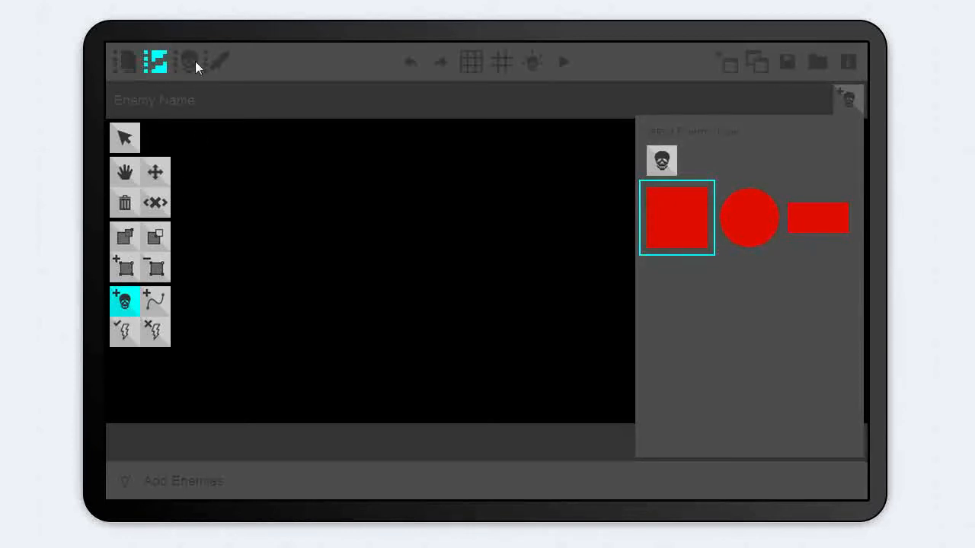
pyautogui.click(189, 61)
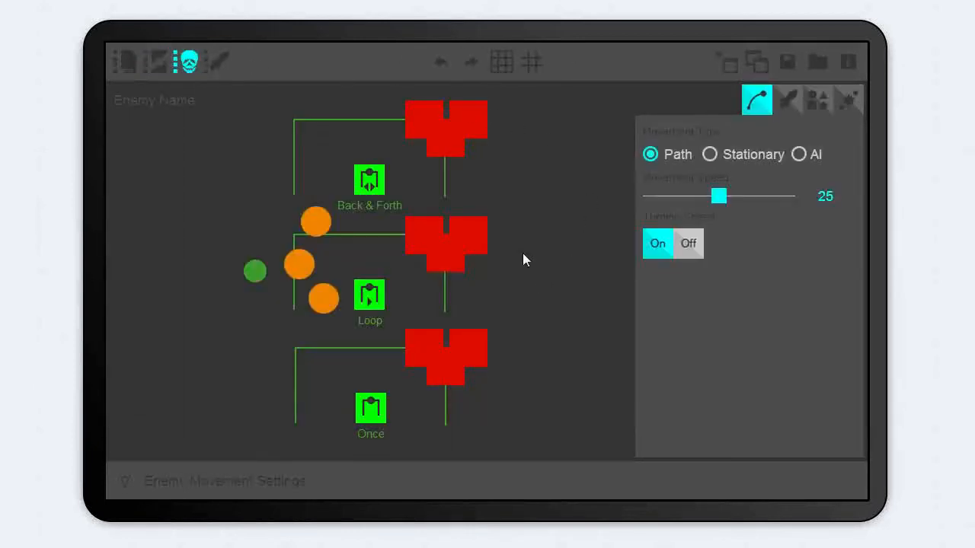
pyautogui.moveTo(708, 160)
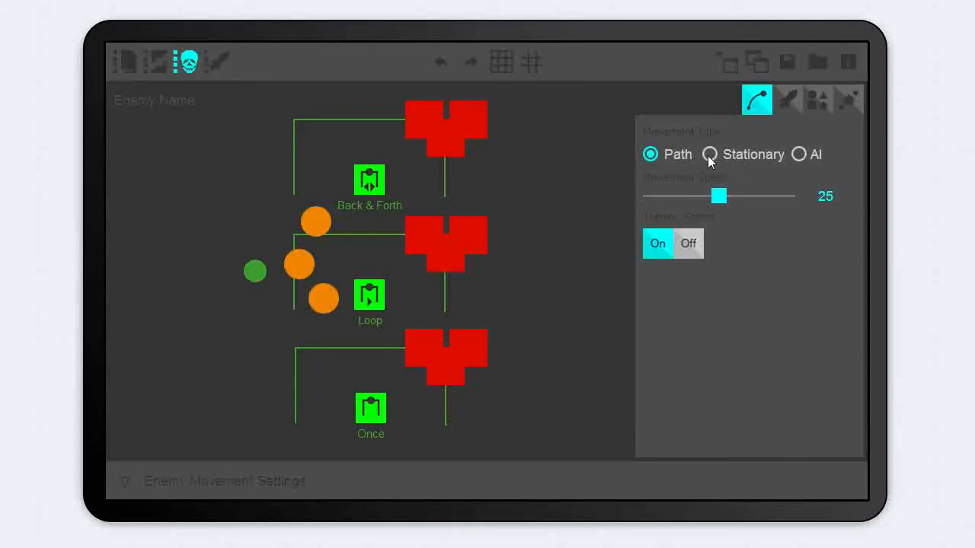
# - View the enemy's visual settings, then its collision settings with Damage 50 and Destroy checked
pyautogui.click(816, 99)
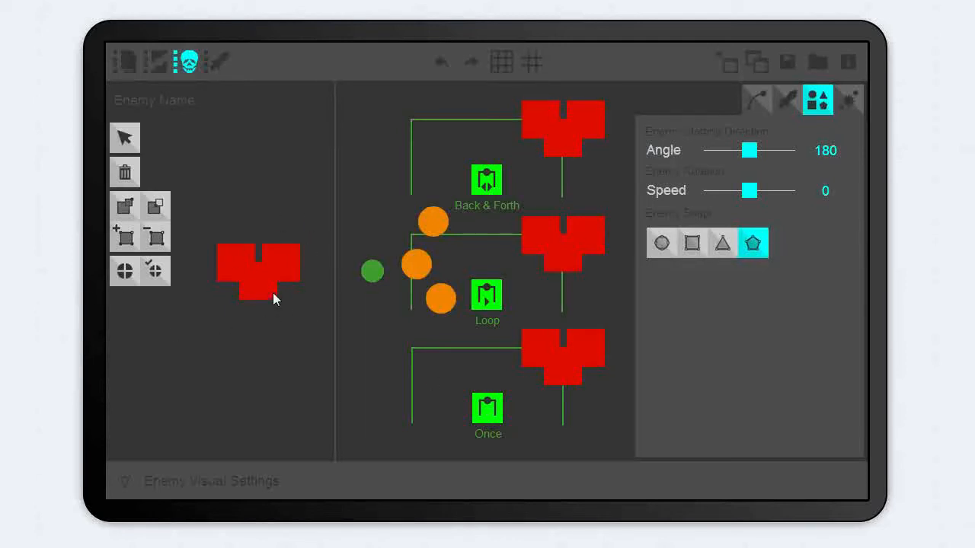
pyautogui.moveTo(317, 242)
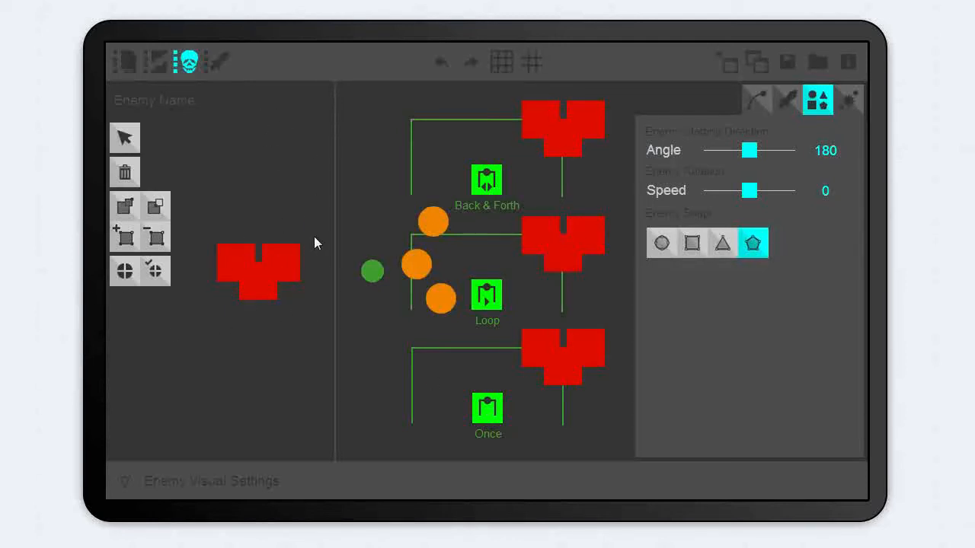
pyautogui.moveTo(146, 411)
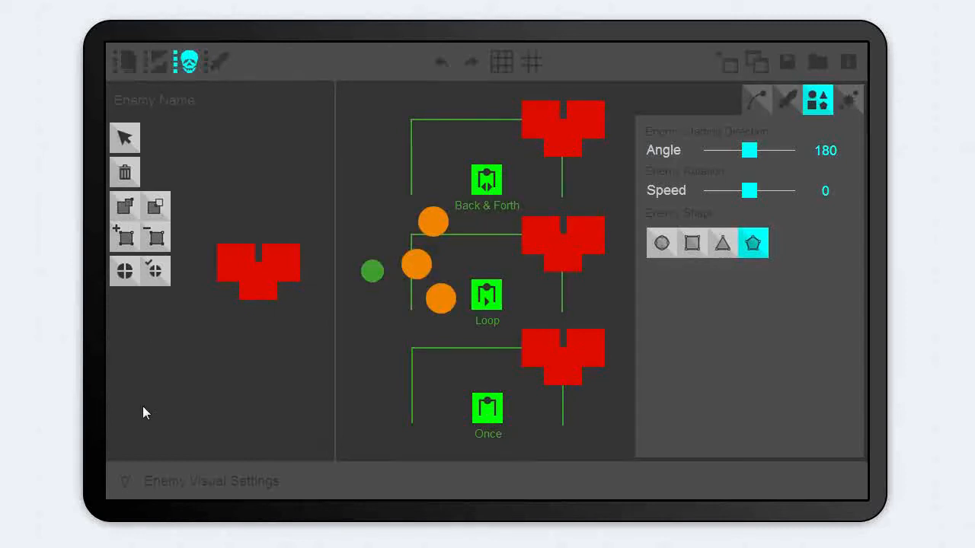
pyautogui.moveTo(532, 402)
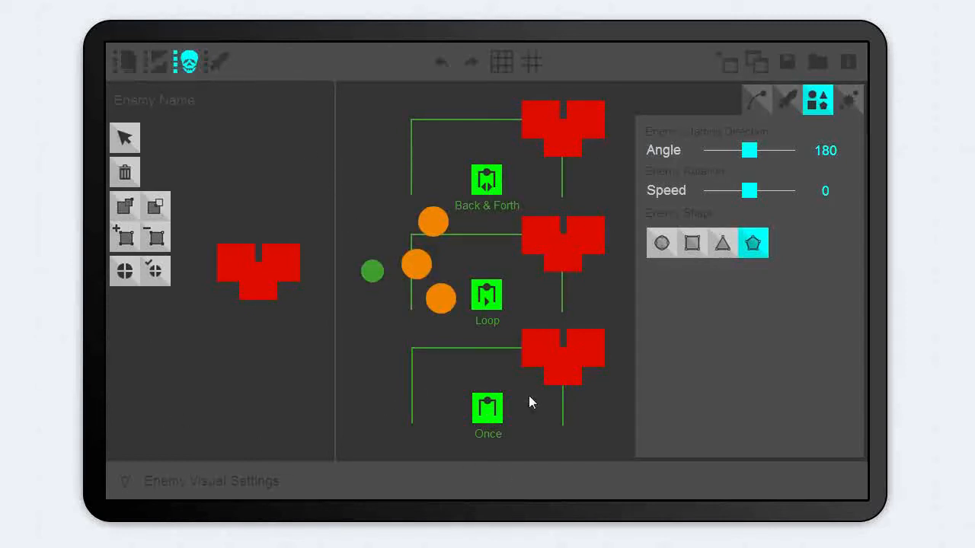
pyautogui.moveTo(859, 107)
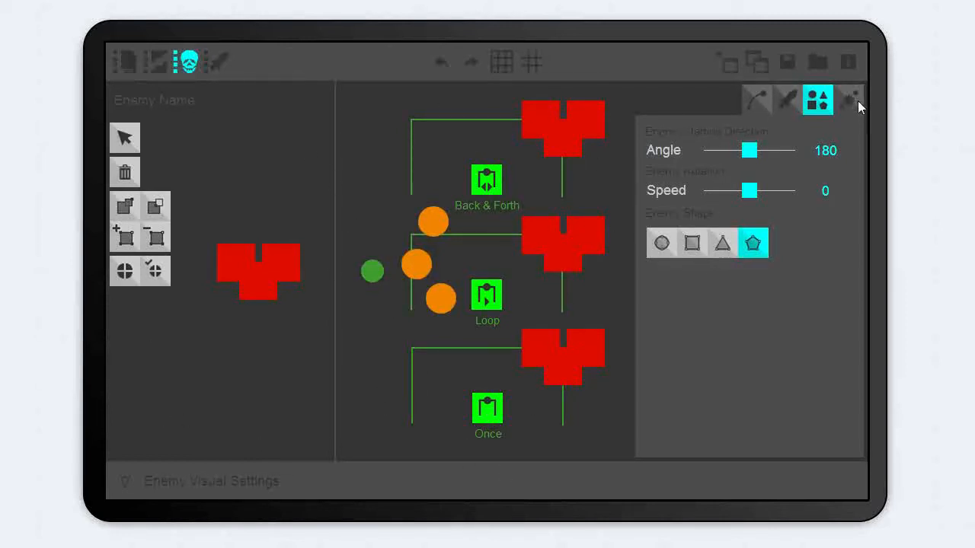
pyautogui.click(847, 100)
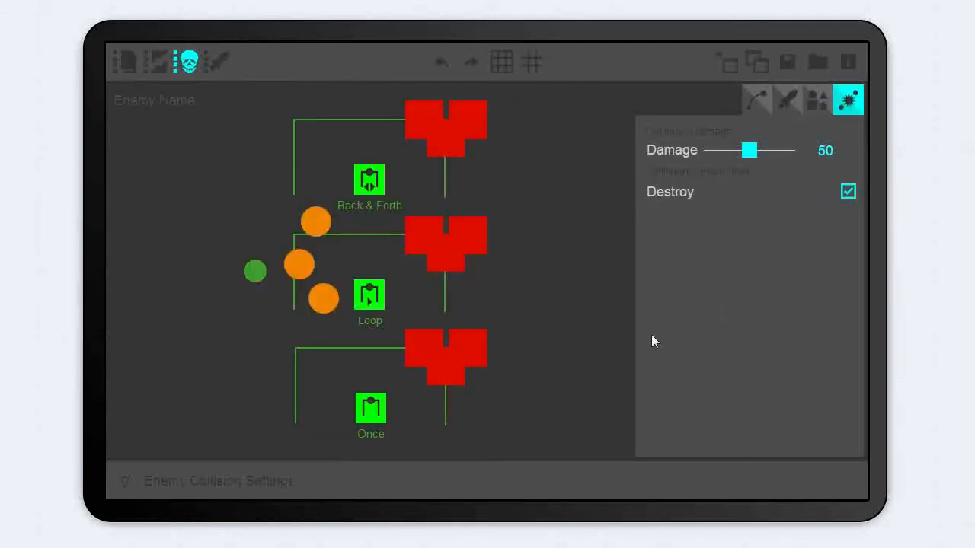
pyautogui.moveTo(609, 314)
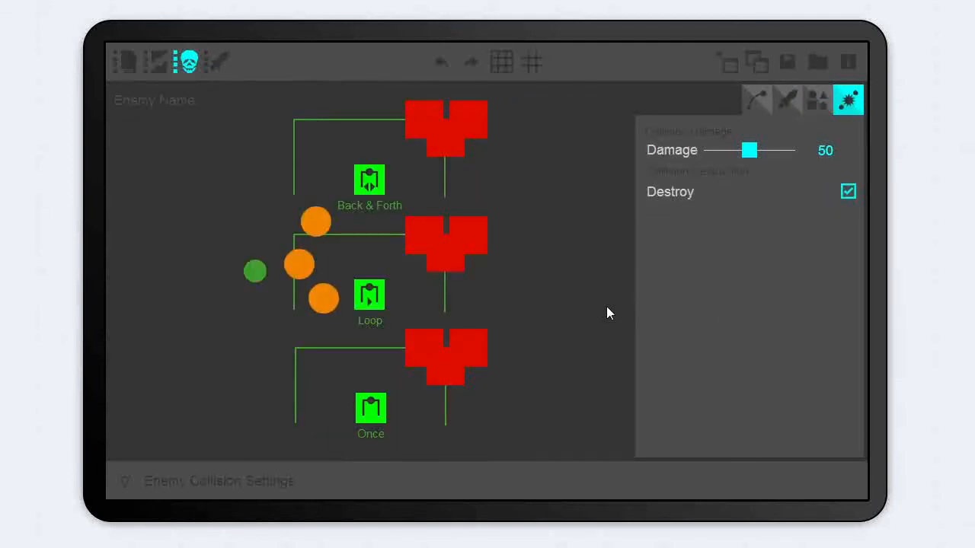
# - View the bullet editor's test and visual settings, then return to the enemy editor's visual settings
pyautogui.click(216, 61)
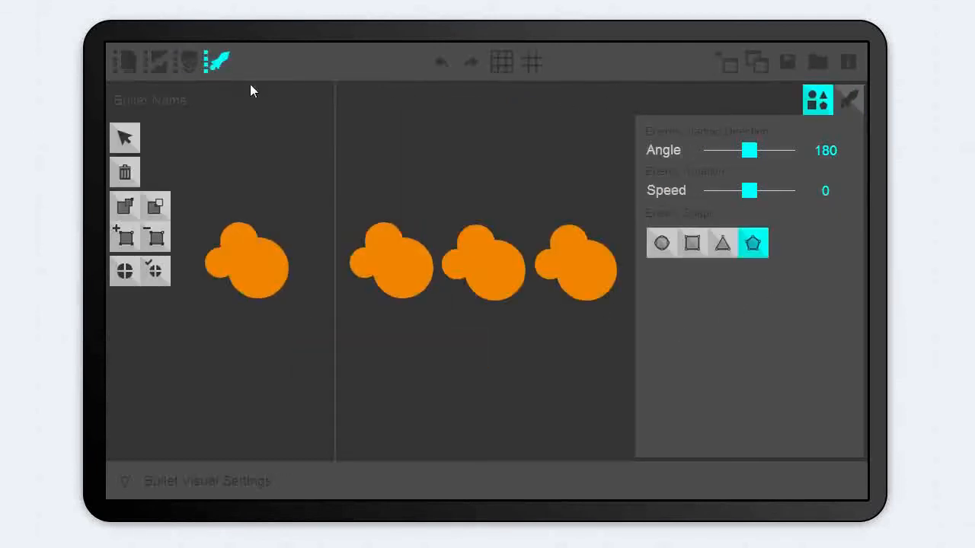
pyautogui.moveTo(510, 265)
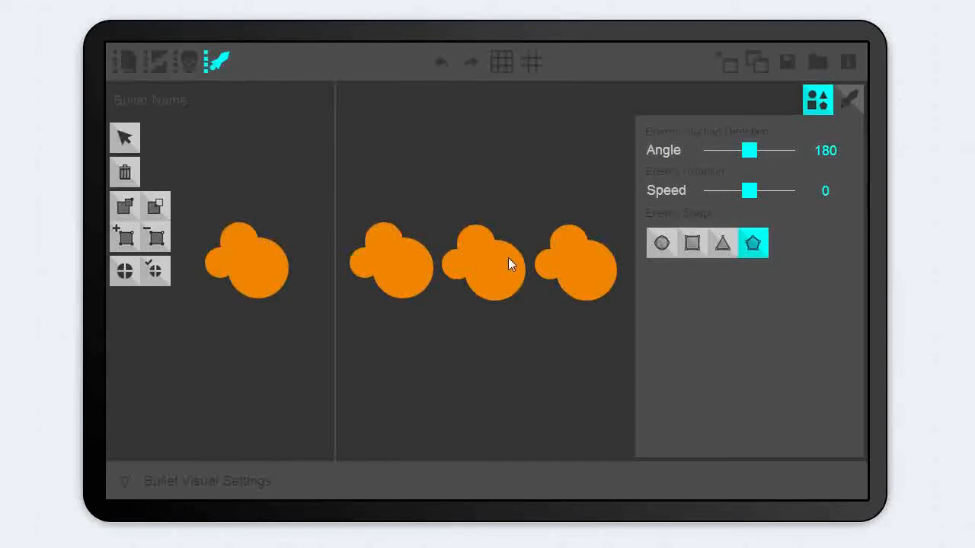
pyautogui.click(848, 99)
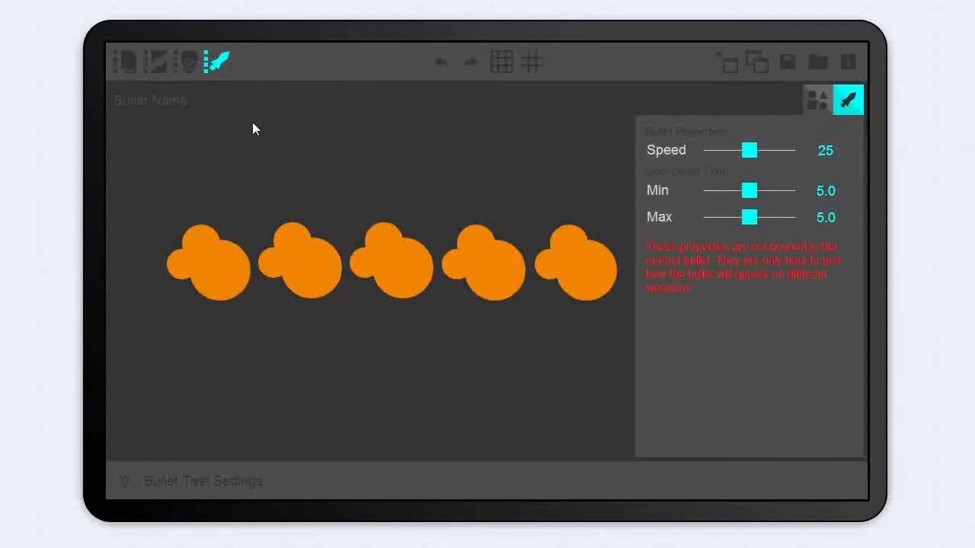
pyautogui.click(816, 99)
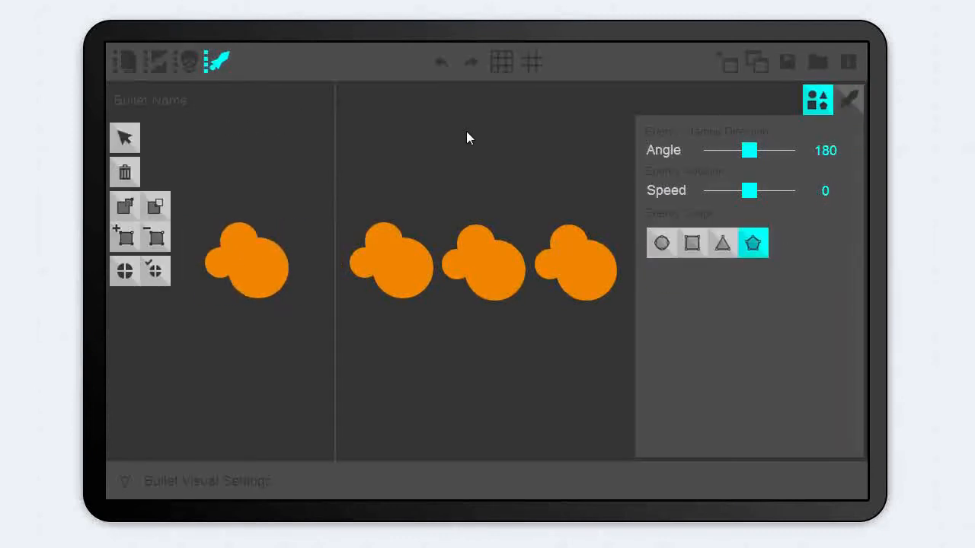
pyautogui.click(189, 61)
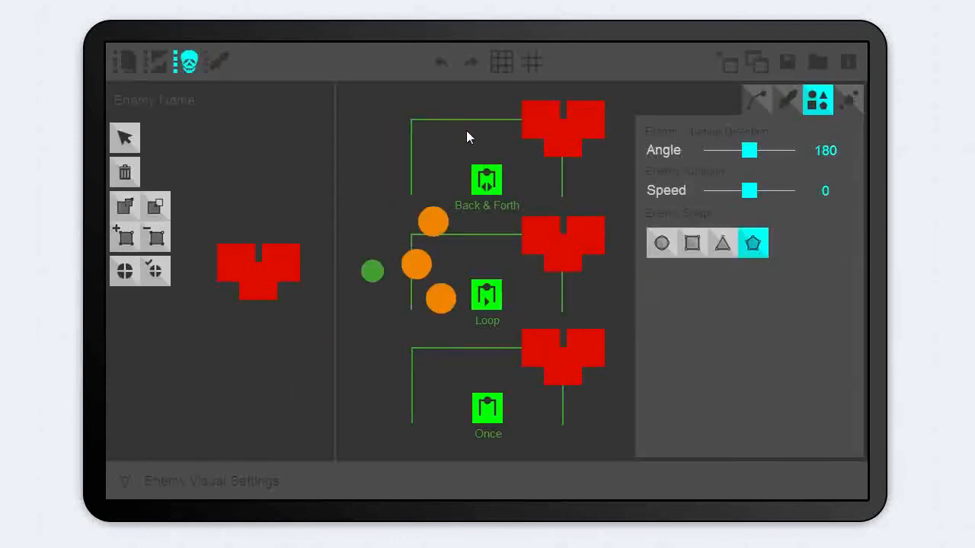
# - View the level options form, then cancel it back to the Play/Create/Explore main menu
pyautogui.click(156, 63)
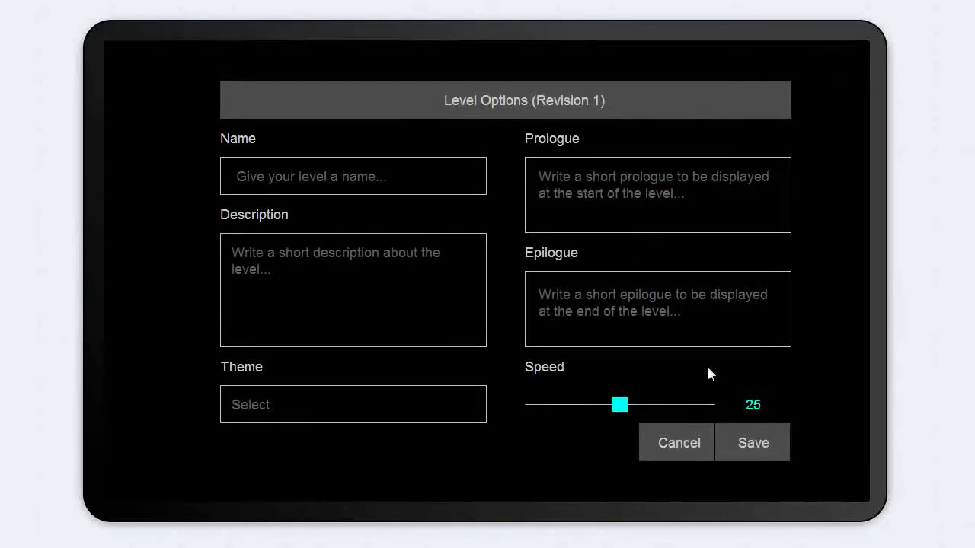
pyautogui.click(381, 177)
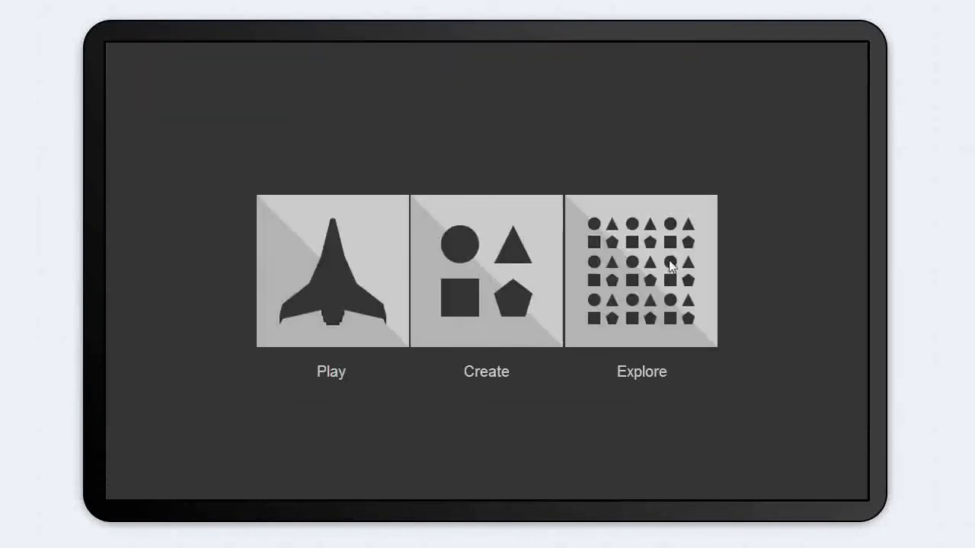
# - Enter Explore to browse community levels ranked All Time with Space Challenge's details
pyautogui.click(640, 271)
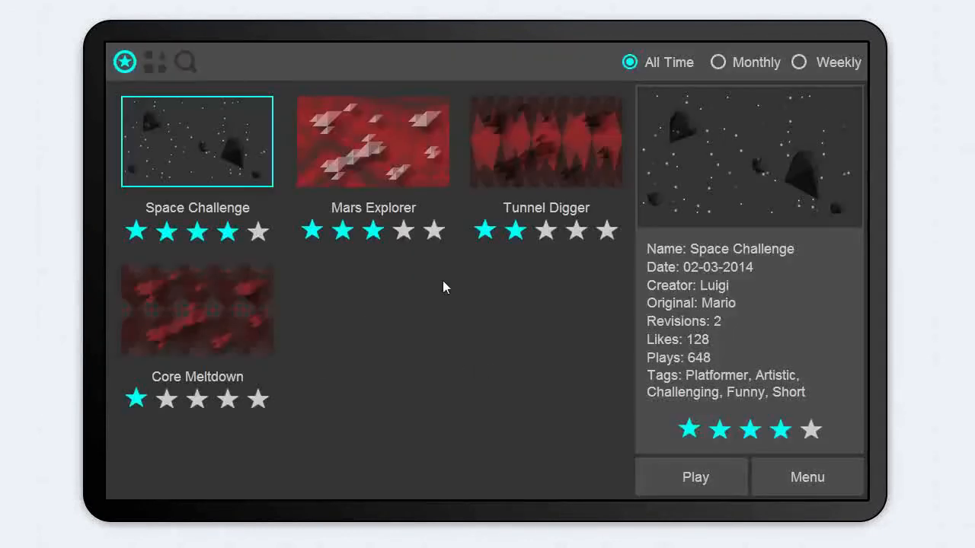
pyautogui.moveTo(313, 388)
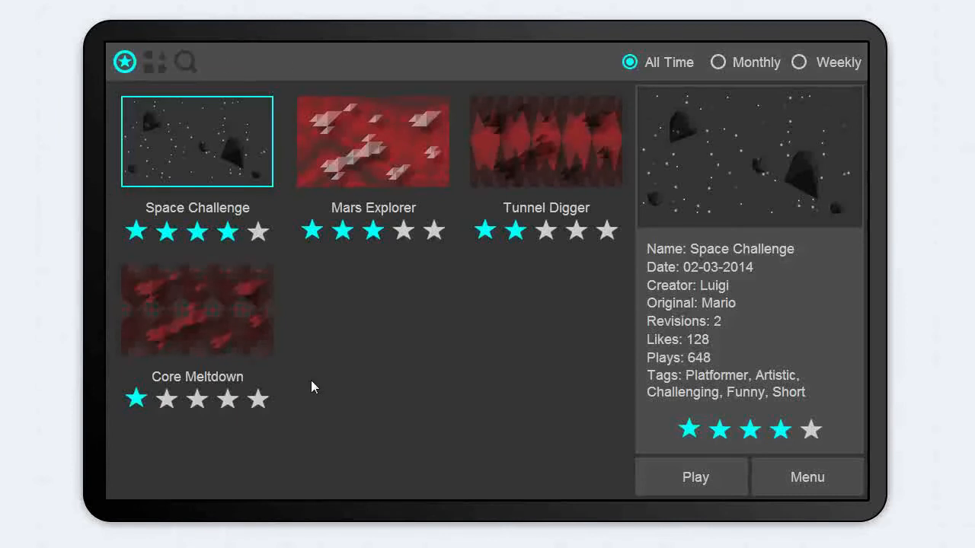
pyautogui.moveTo(274, 435)
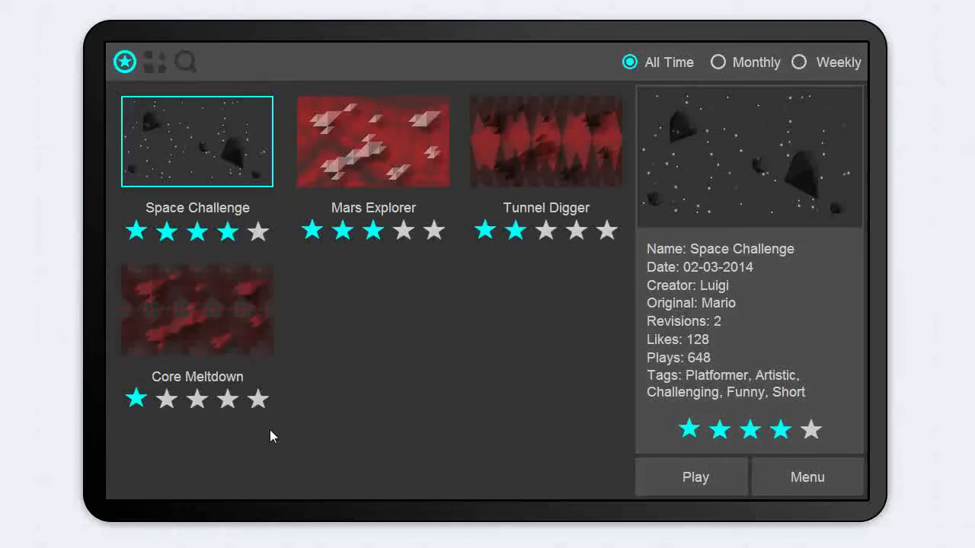
pyautogui.moveTo(369, 182)
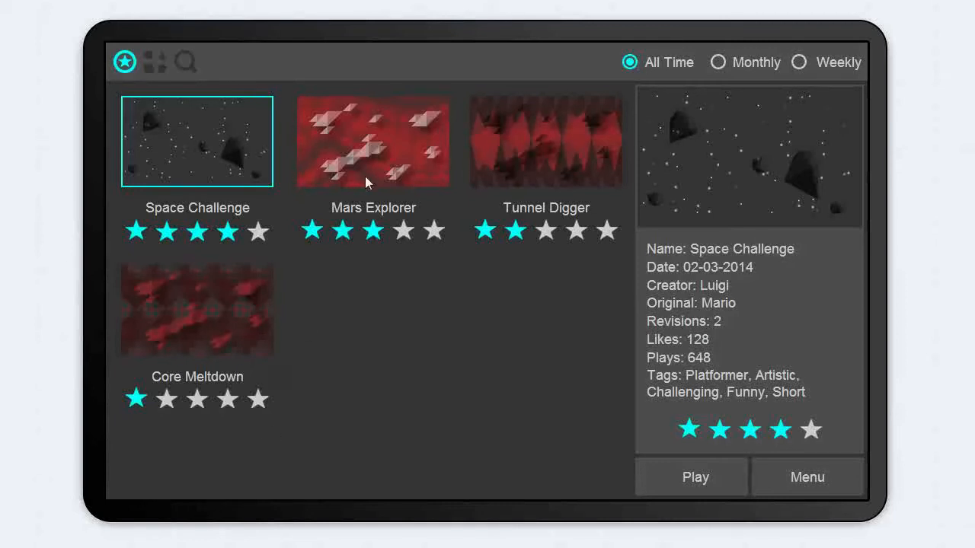
pyautogui.moveTo(658, 298)
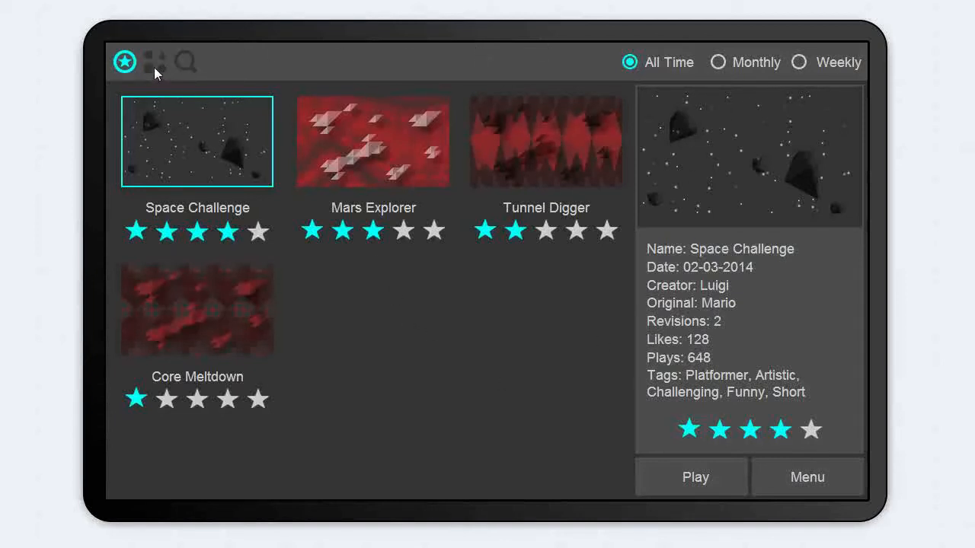
# - Browse levels by category and compare Likes, Plays and Tags sorting, ending on like counts 128, 101, 82, 48
pyautogui.click(154, 61)
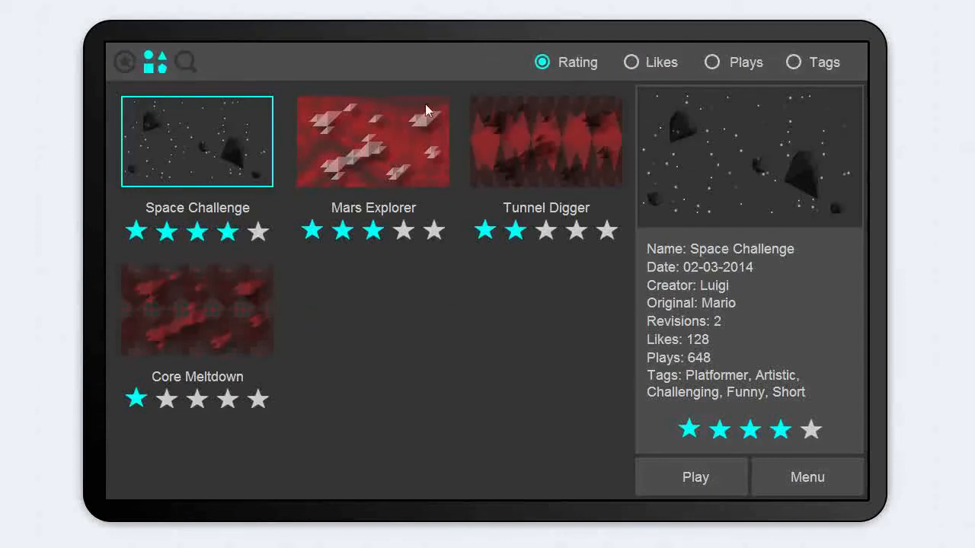
pyautogui.moveTo(738, 58)
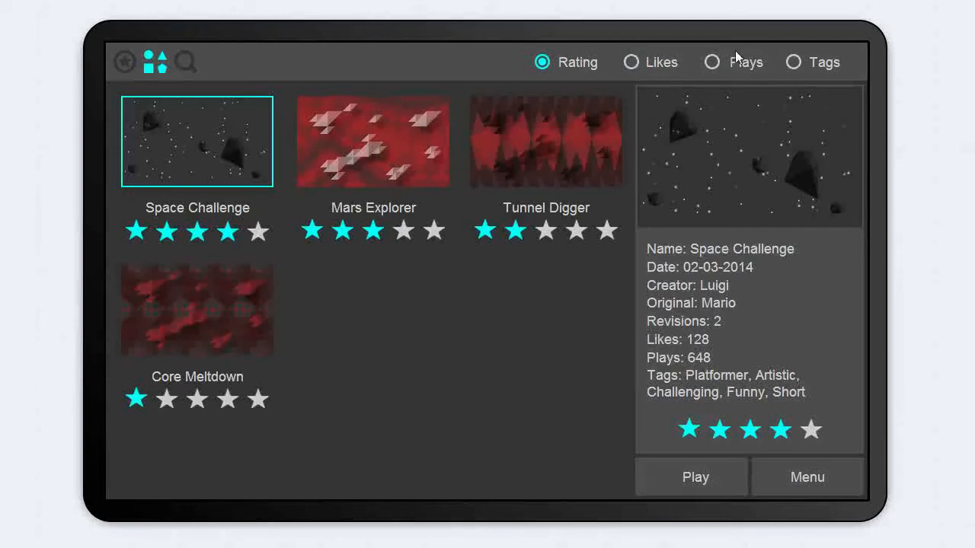
pyautogui.moveTo(798, 58)
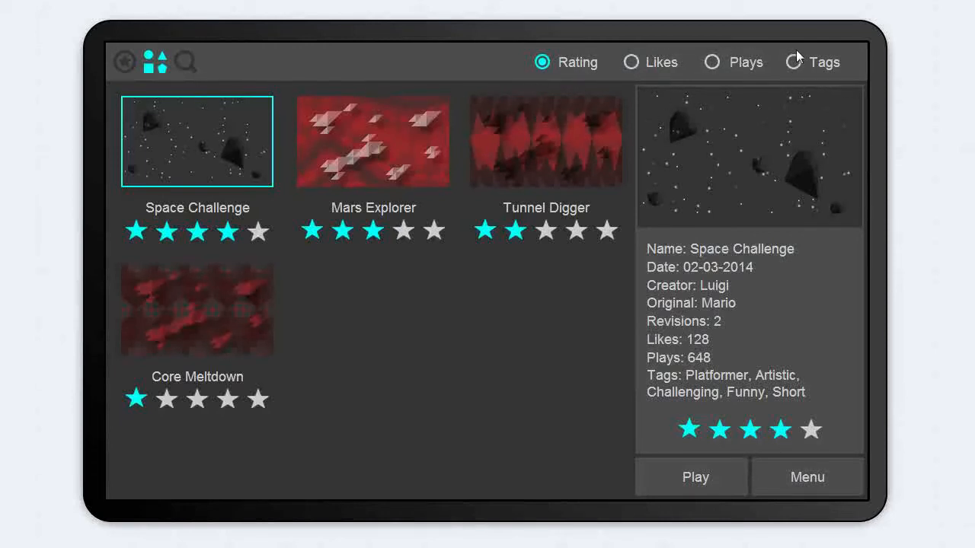
pyautogui.click(631, 61)
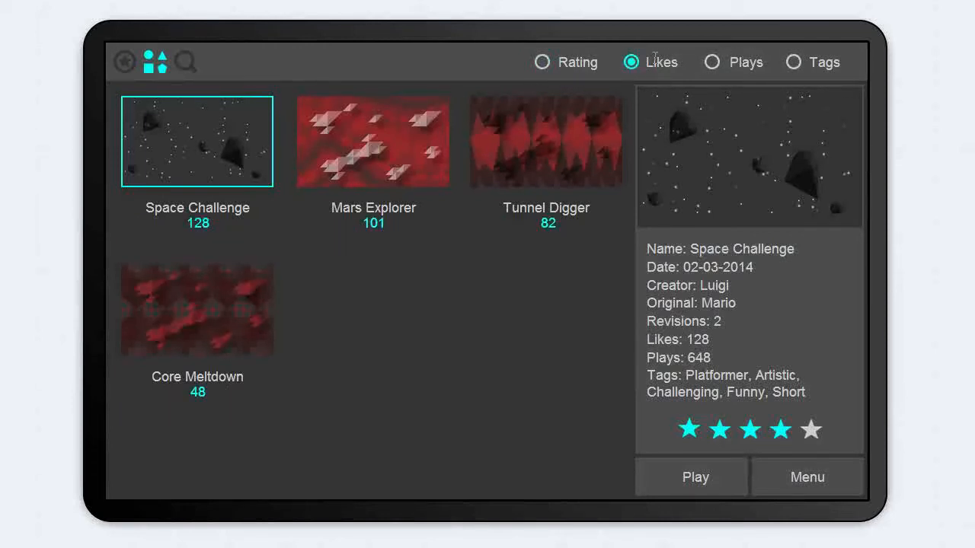
pyautogui.click(712, 60)
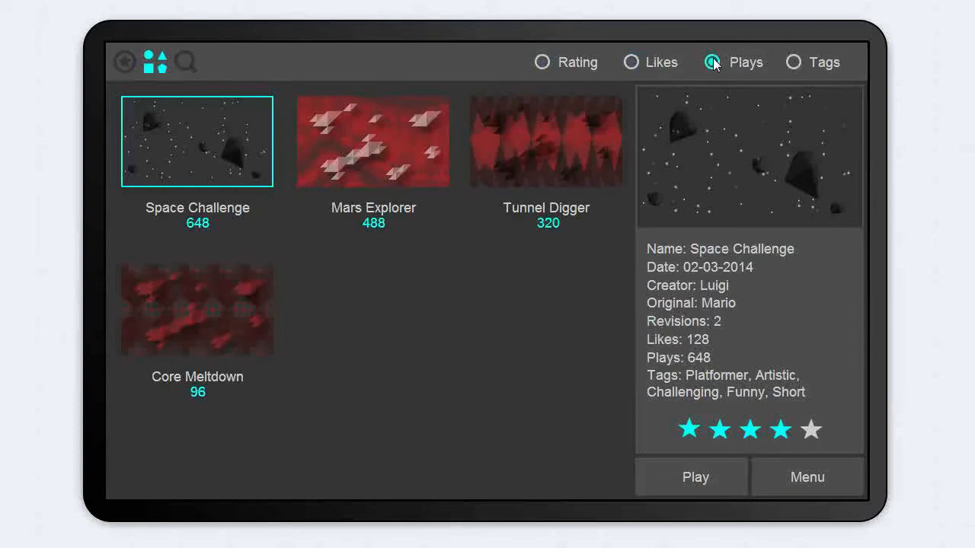
pyautogui.click(712, 61)
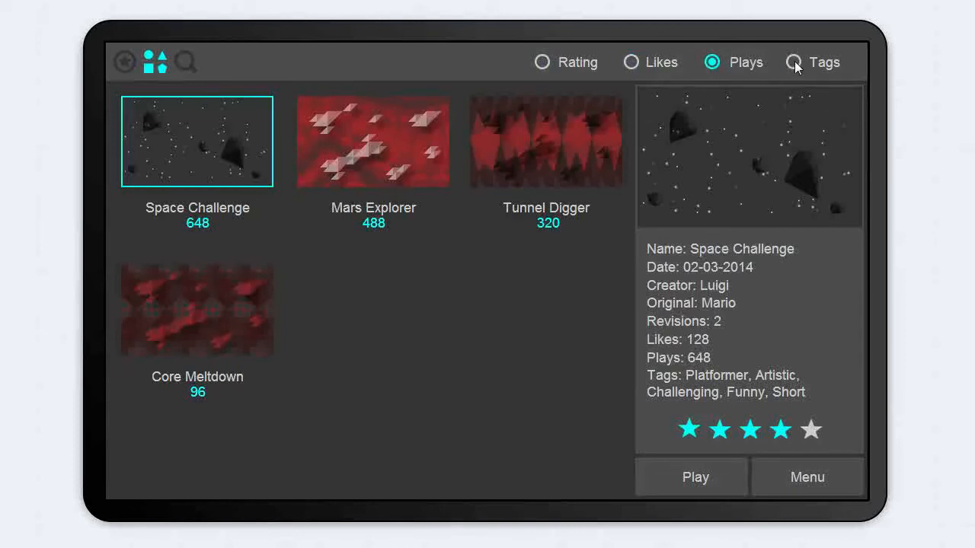
pyautogui.click(793, 61)
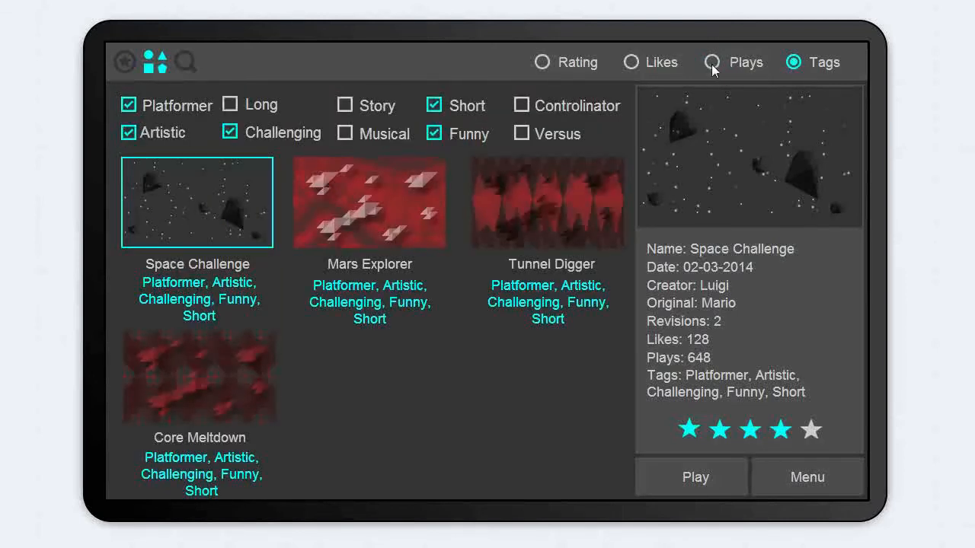
pyautogui.click(630, 61)
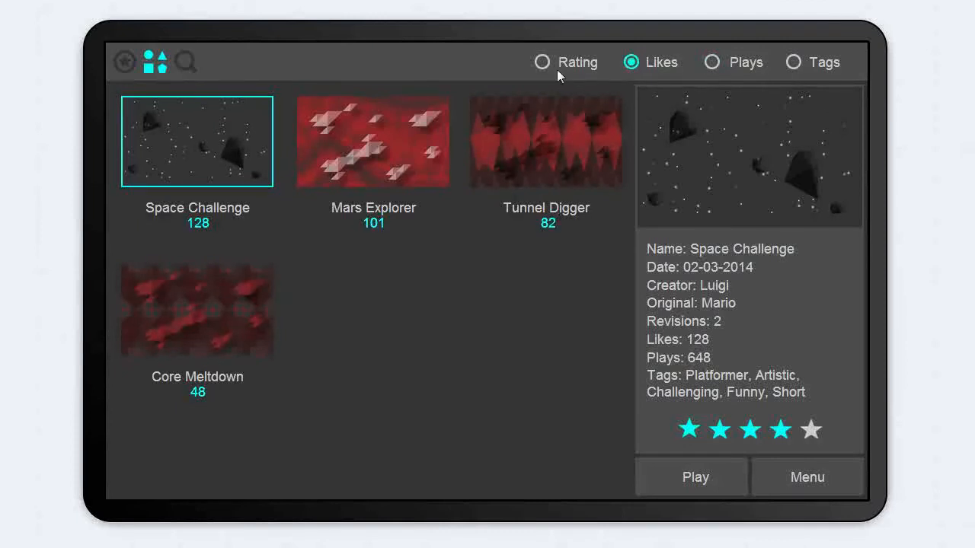
# - Search for levels showing Space Challenge, then return to the main menu
pyautogui.click(186, 61)
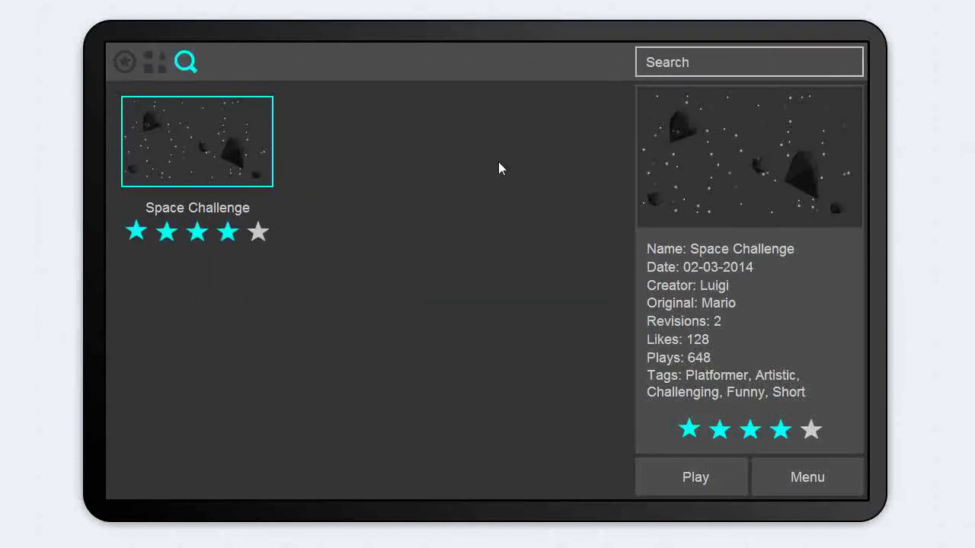
pyautogui.moveTo(600, 256)
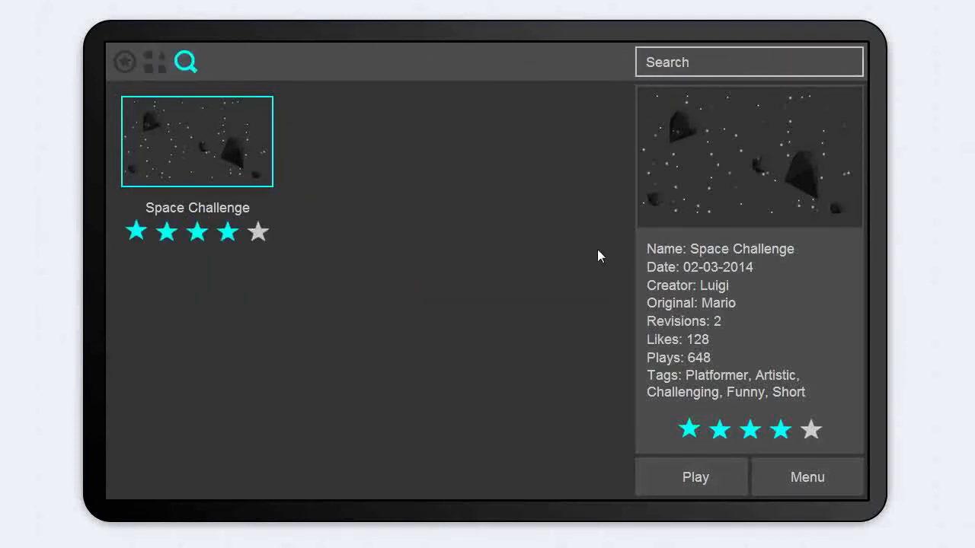
pyautogui.moveTo(579, 392)
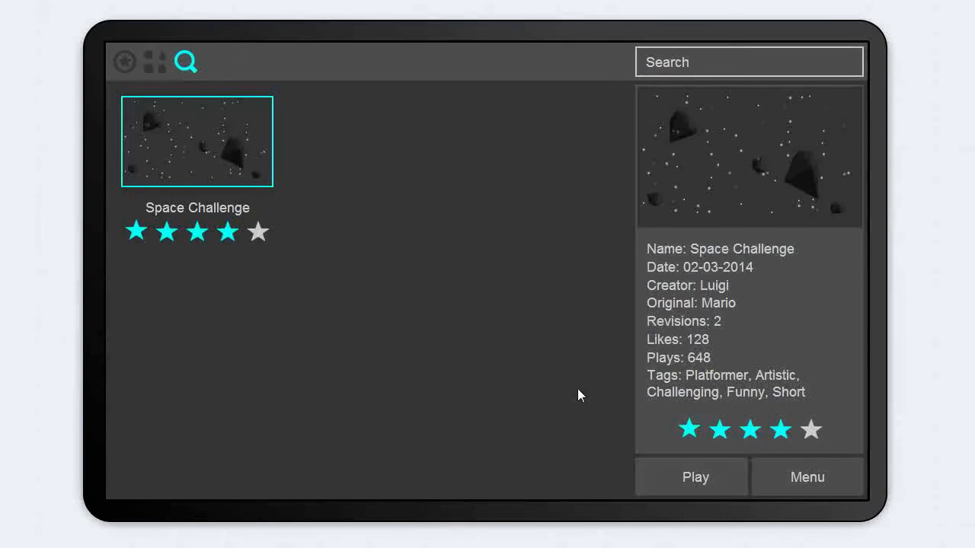
pyautogui.moveTo(154, 63)
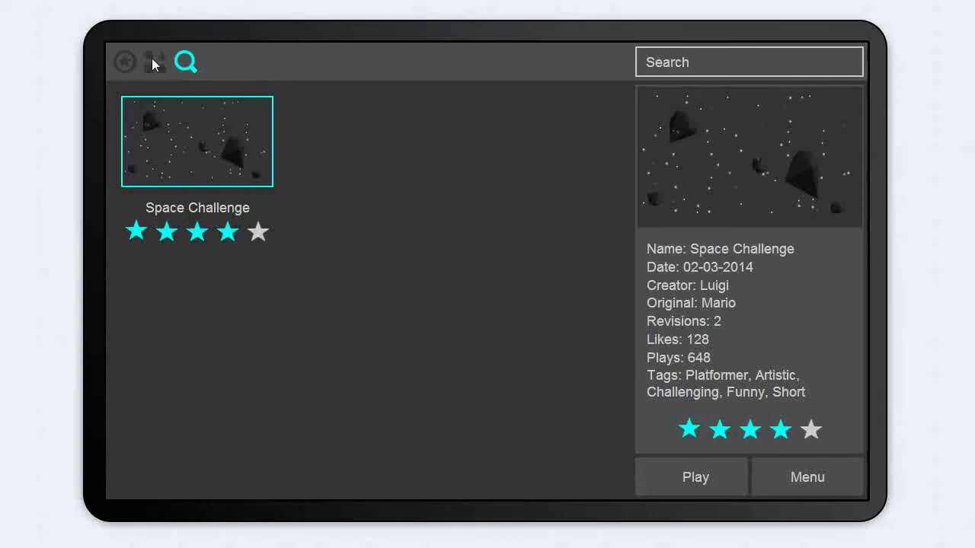
pyautogui.moveTo(217, 128)
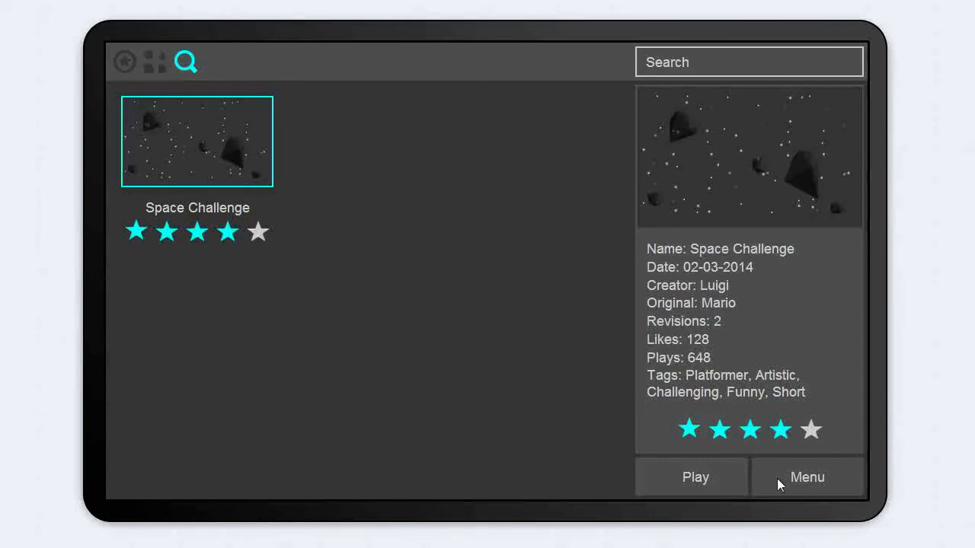
pyautogui.click(807, 477)
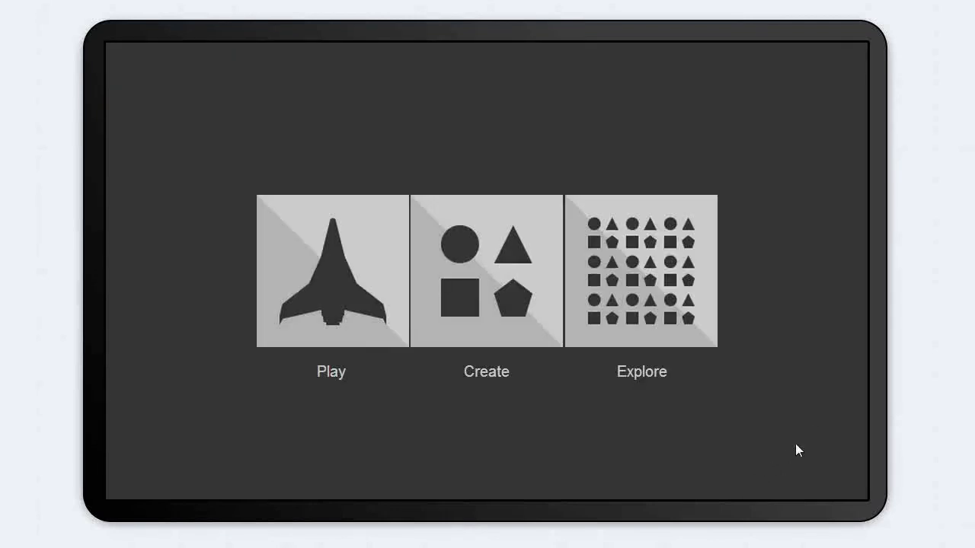
pyautogui.moveTo(683, 350)
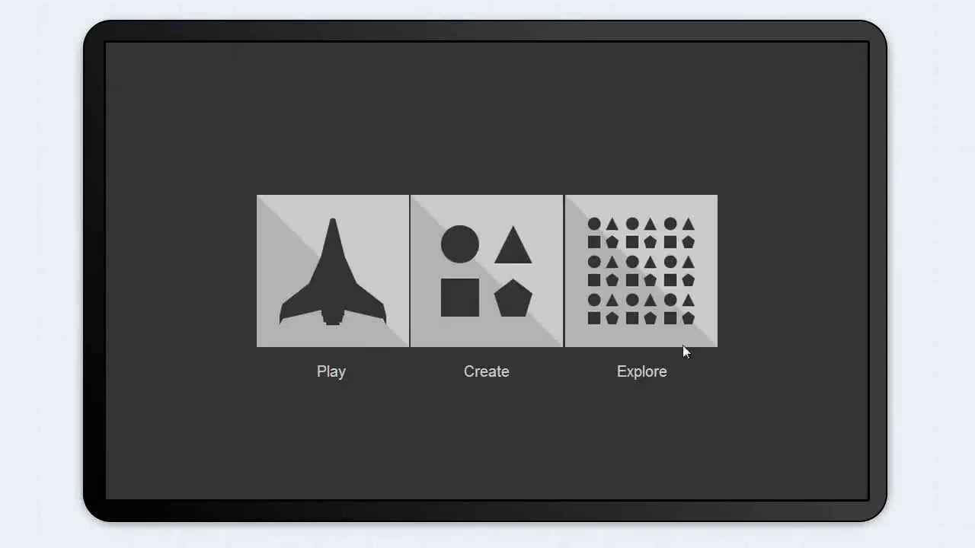